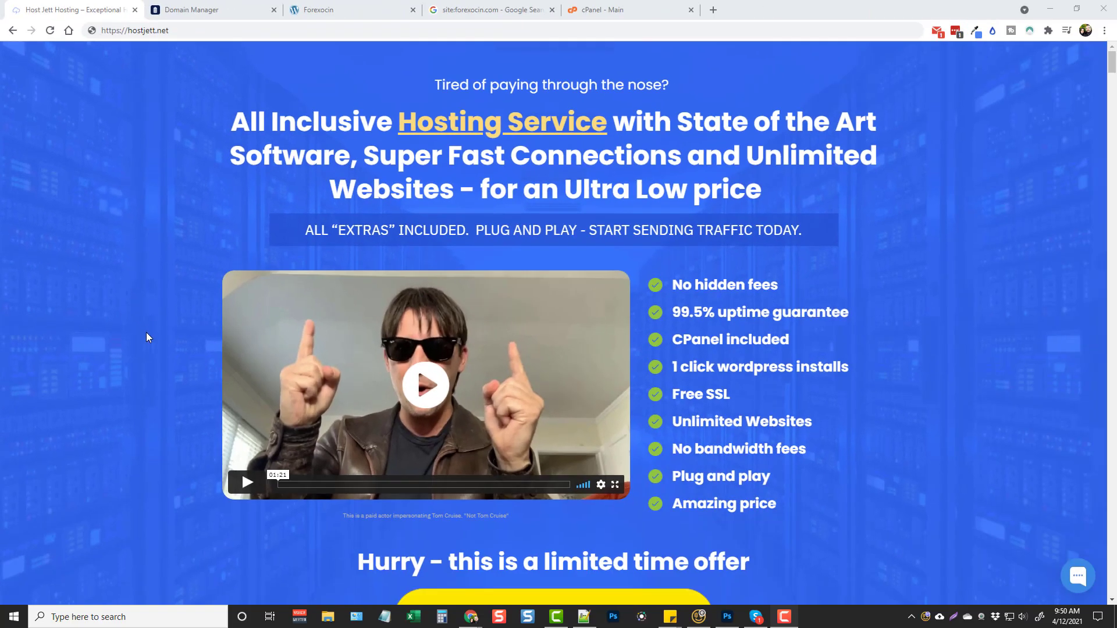
Scroll the hostjett.net page down to the limited-time offer and 'Click here to get started' button.
scroll(down, 3)
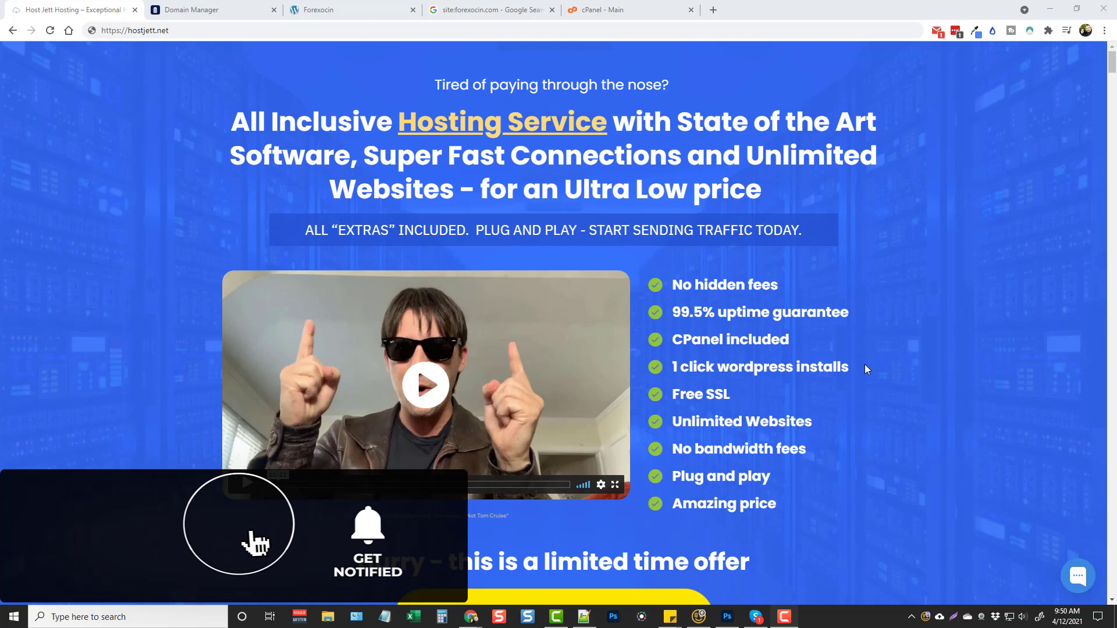
click(367, 527)
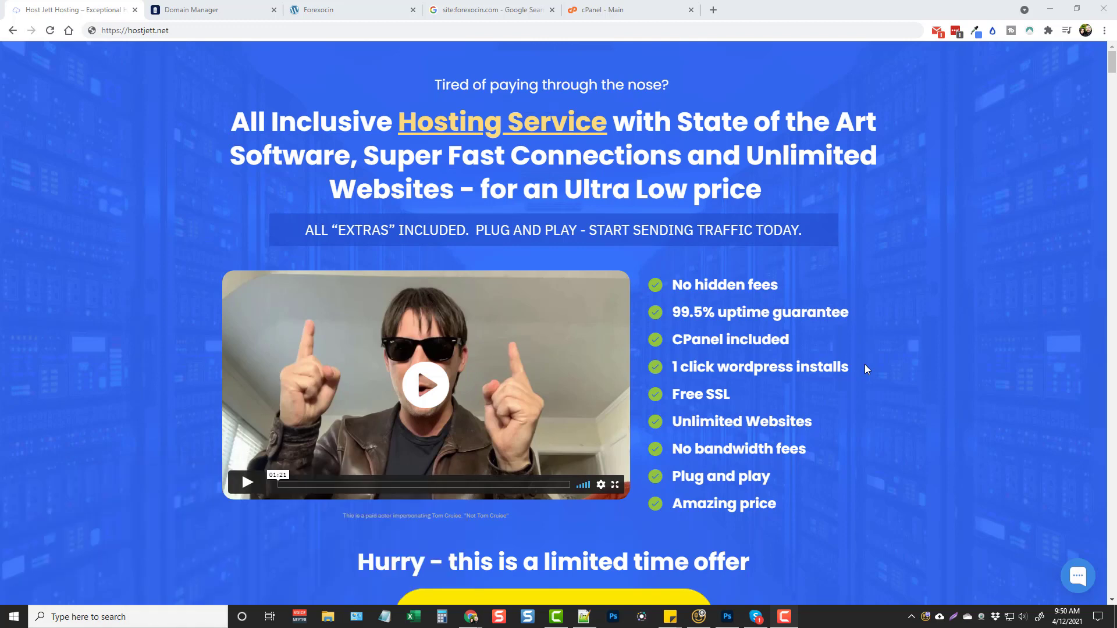
mouse_move(776, 298)
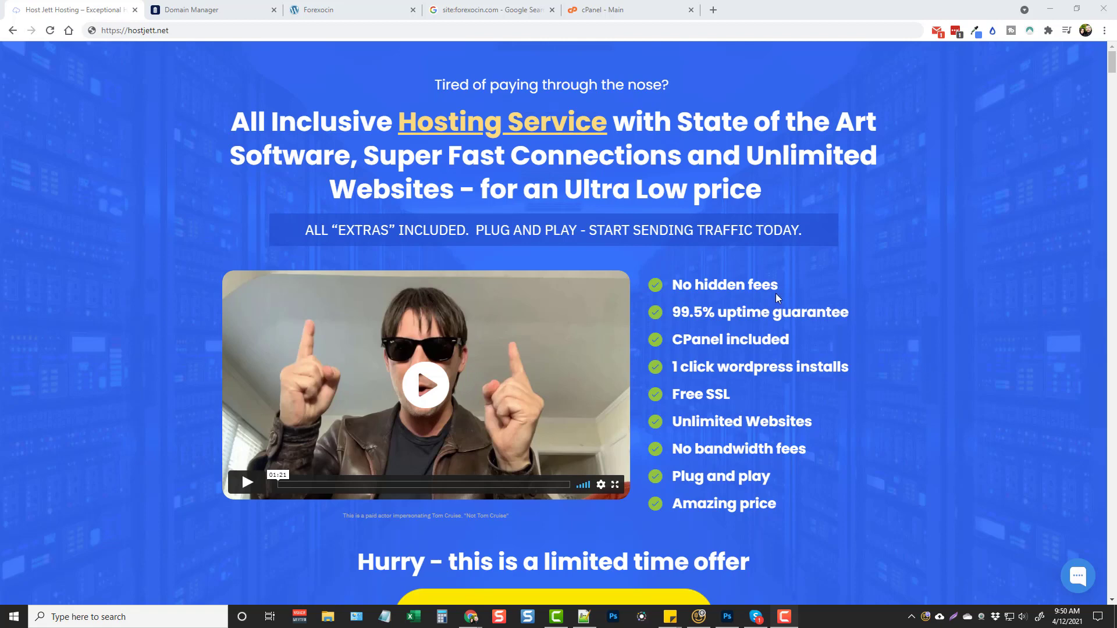
mouse_move(716, 333)
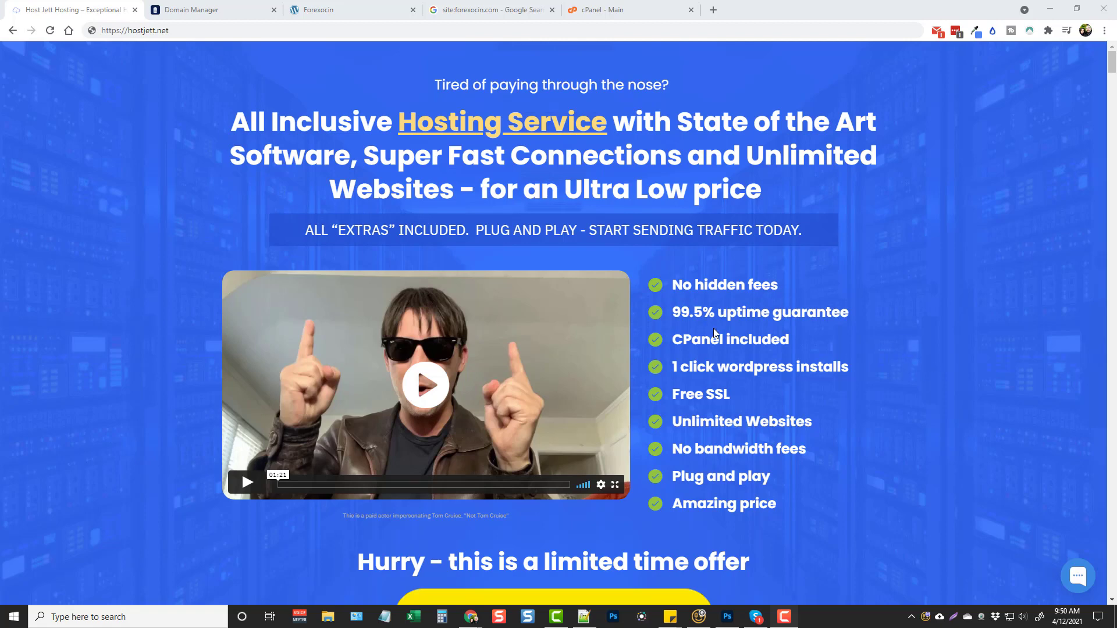
scroll(down, 3)
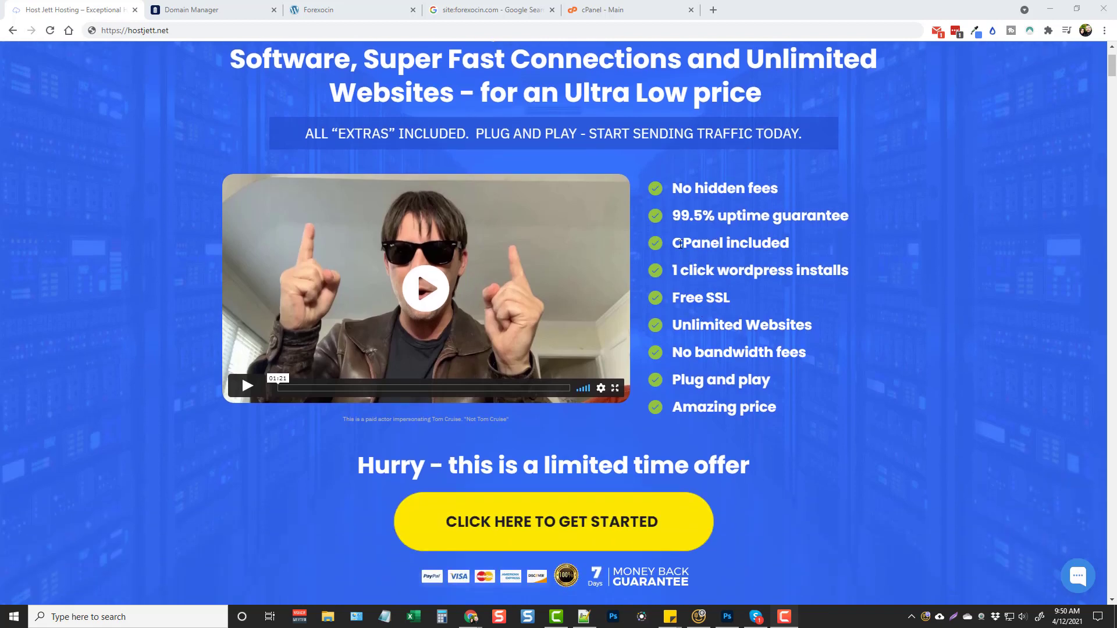
mouse_move(818, 259)
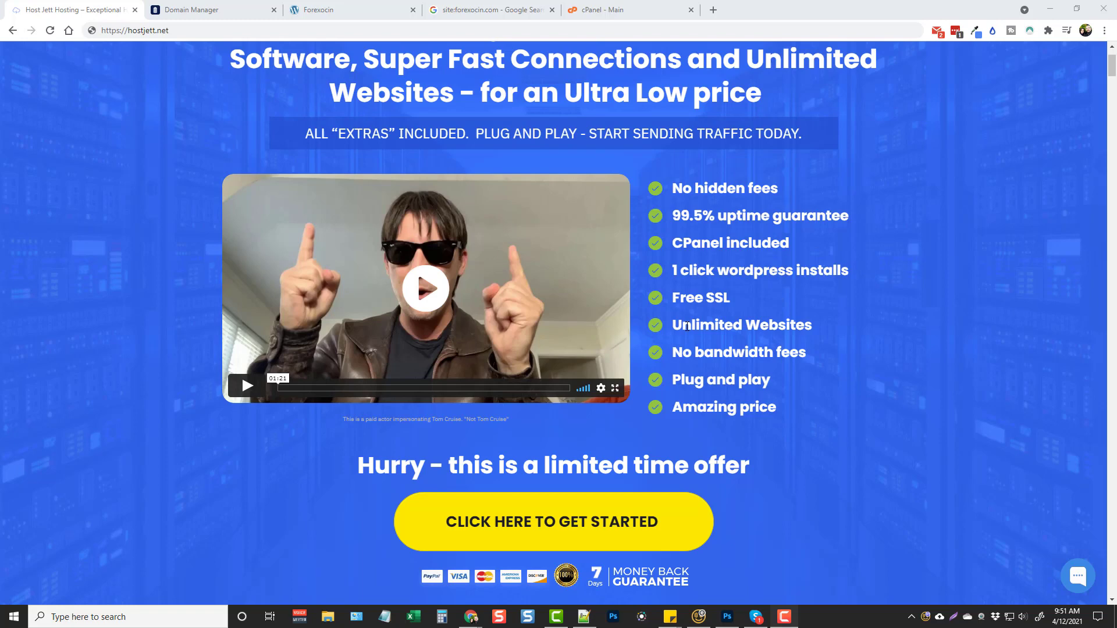
Reveal the pricing section with Monthly $9.99, 5 Year $199 and Yearly $99 plans, briefly toggling the support chat.
scroll(down, 3)
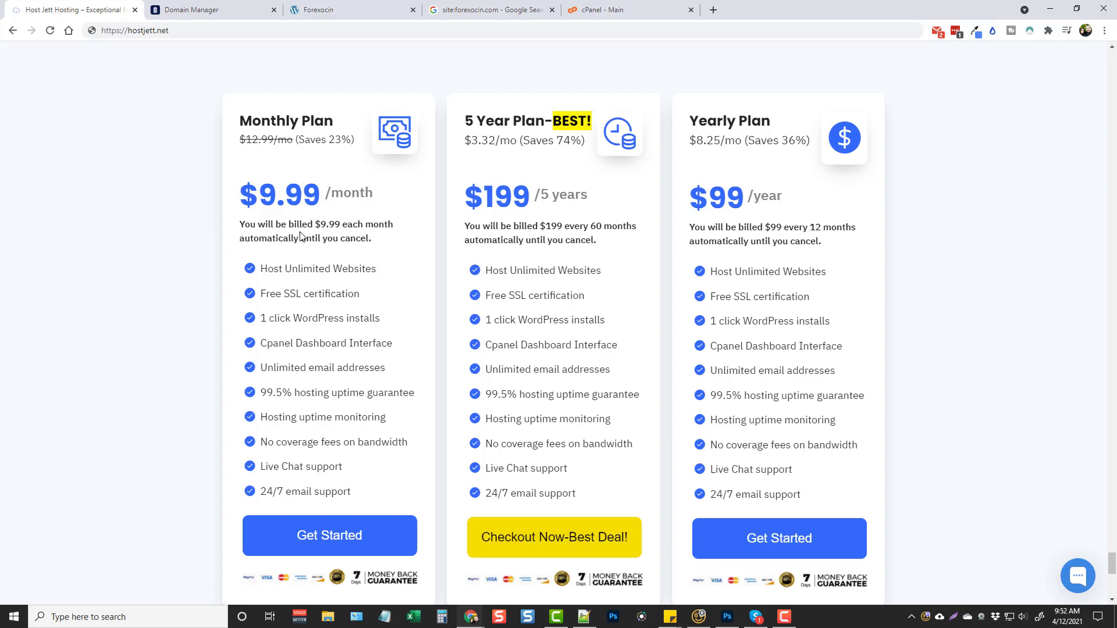
click(1077, 576)
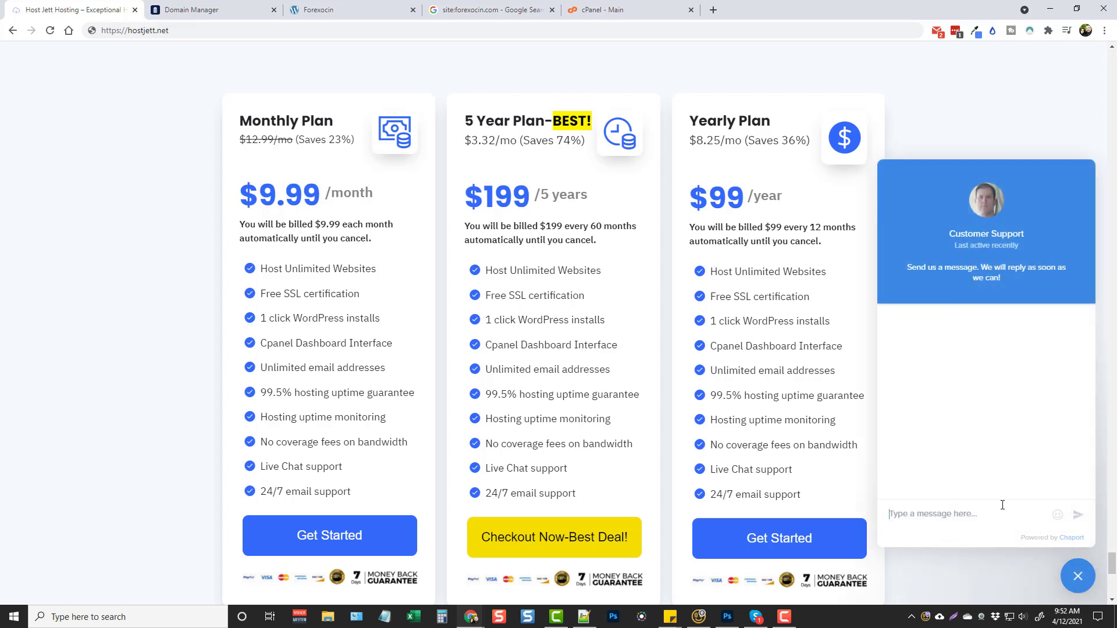
click(1077, 576)
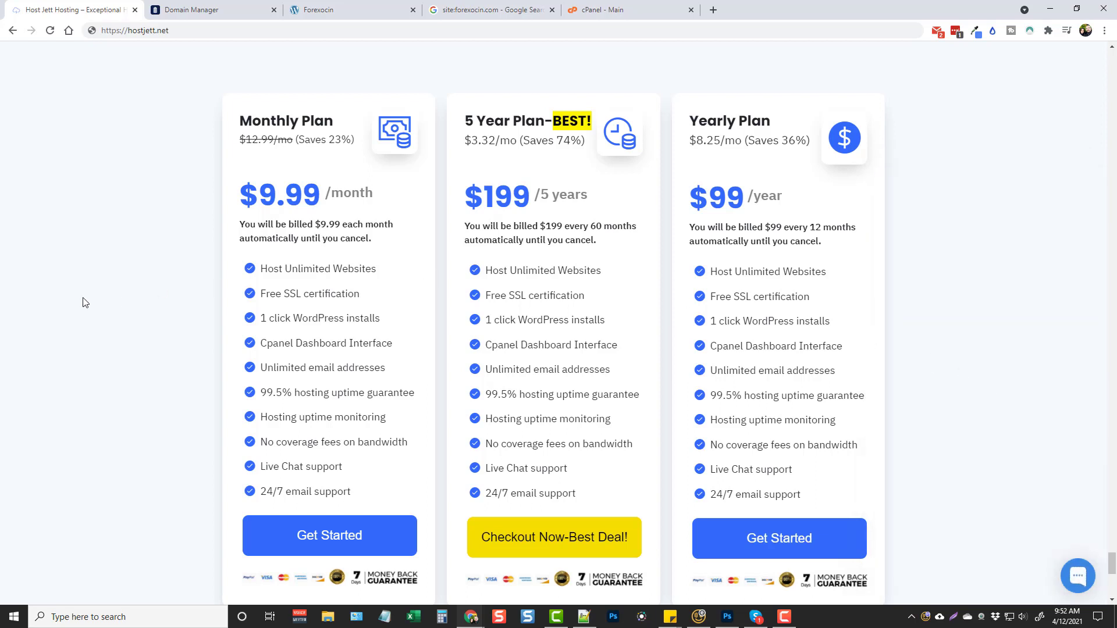
mouse_move(105, 291)
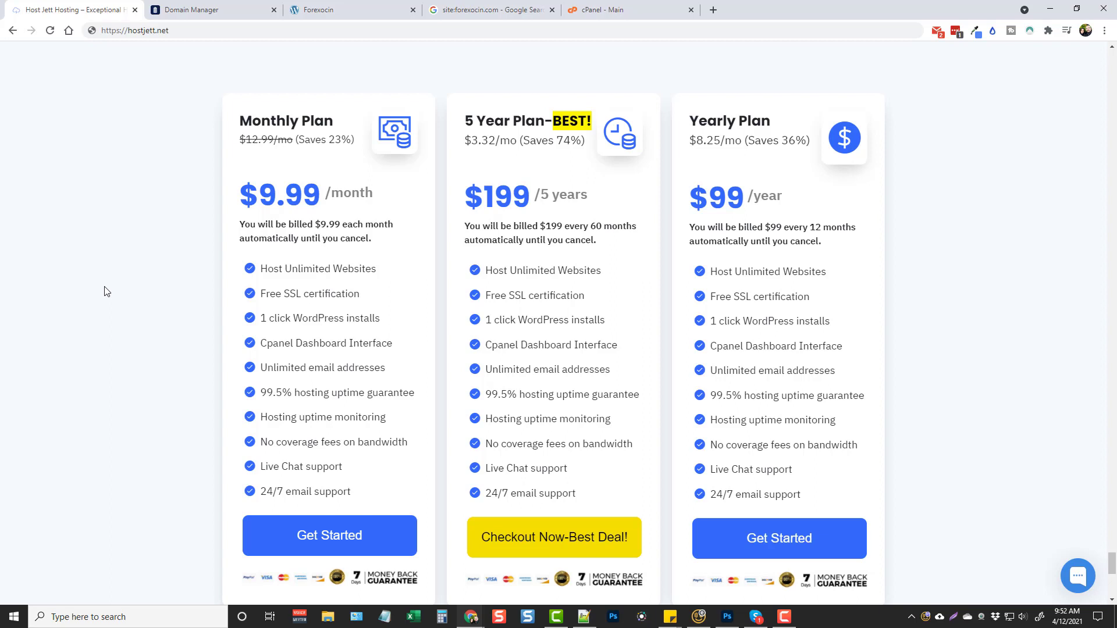
mouse_move(350, 283)
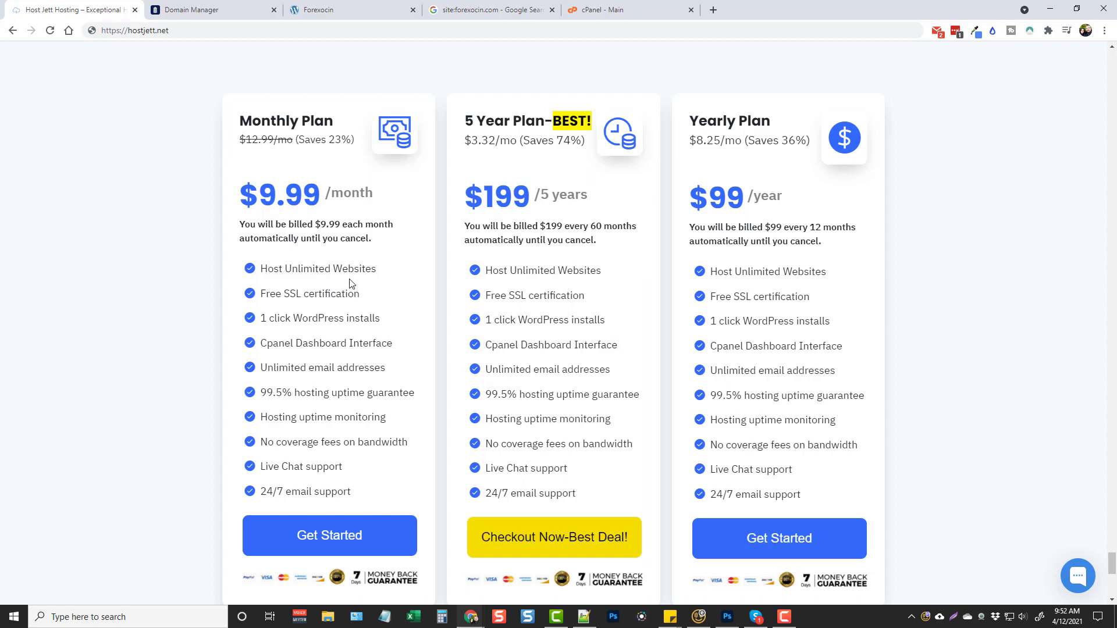
mouse_move(675, 310)
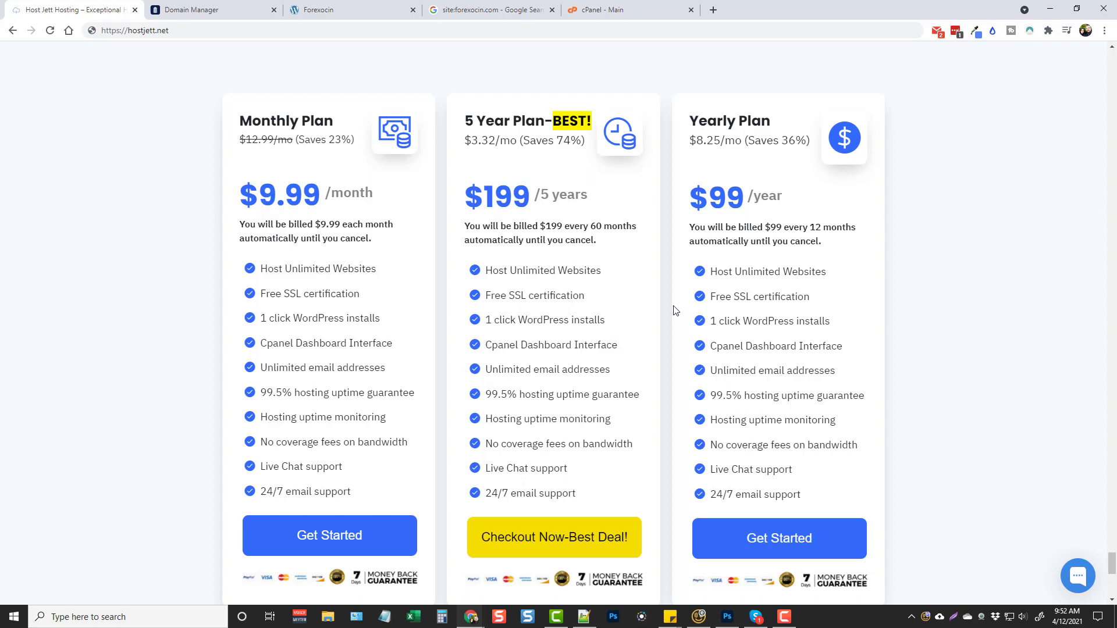
mouse_move(570, 347)
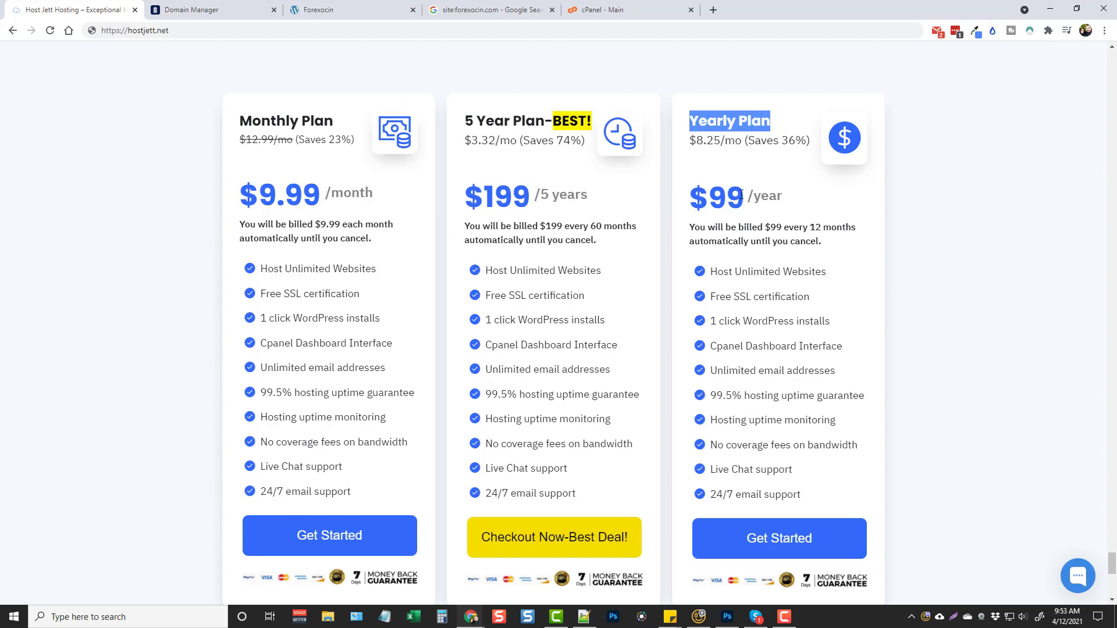
mouse_move(647, 200)
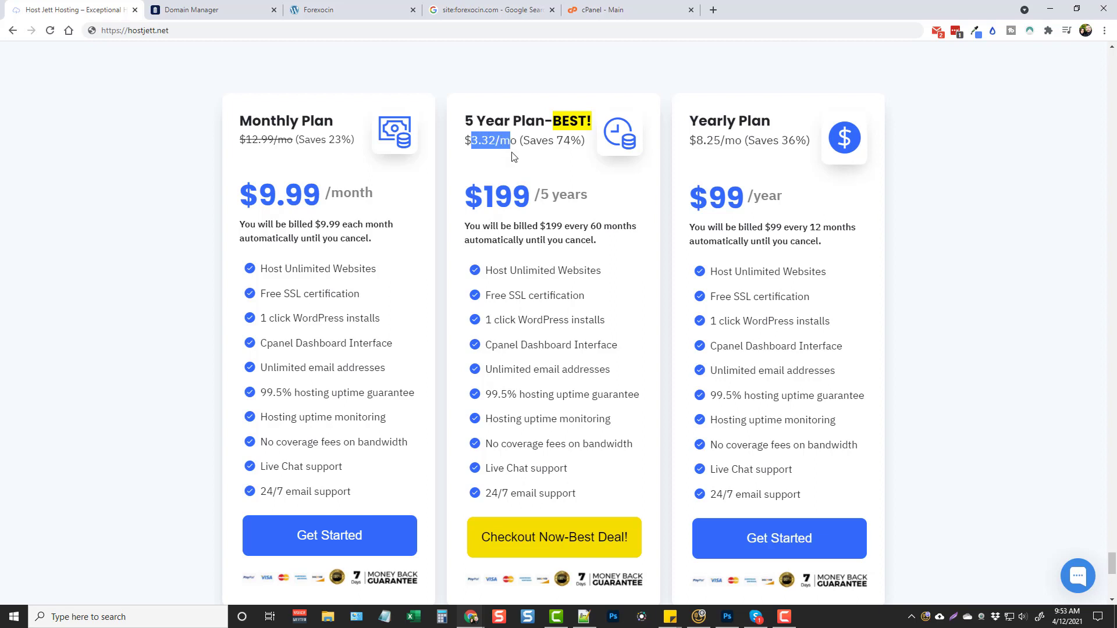
mouse_move(504, 153)
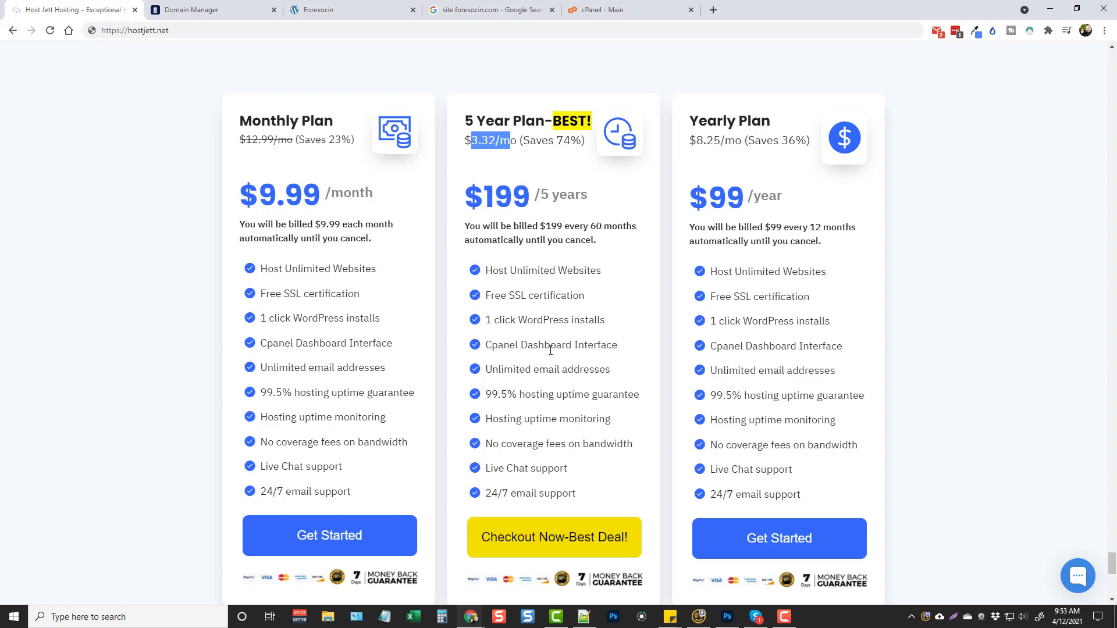
mouse_move(543, 340)
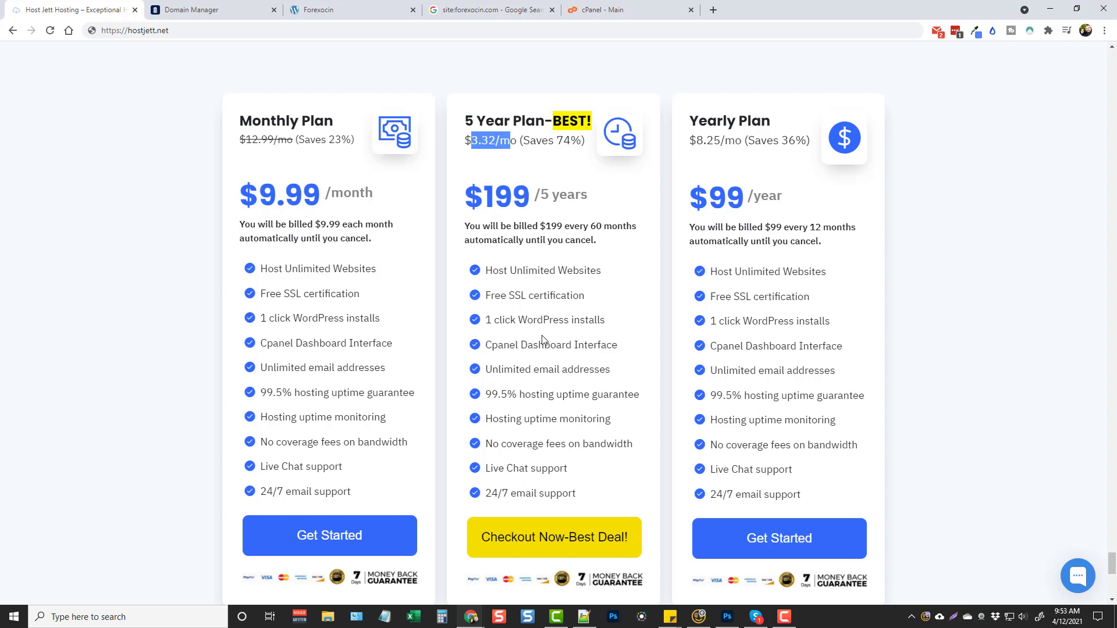
mouse_move(640, 383)
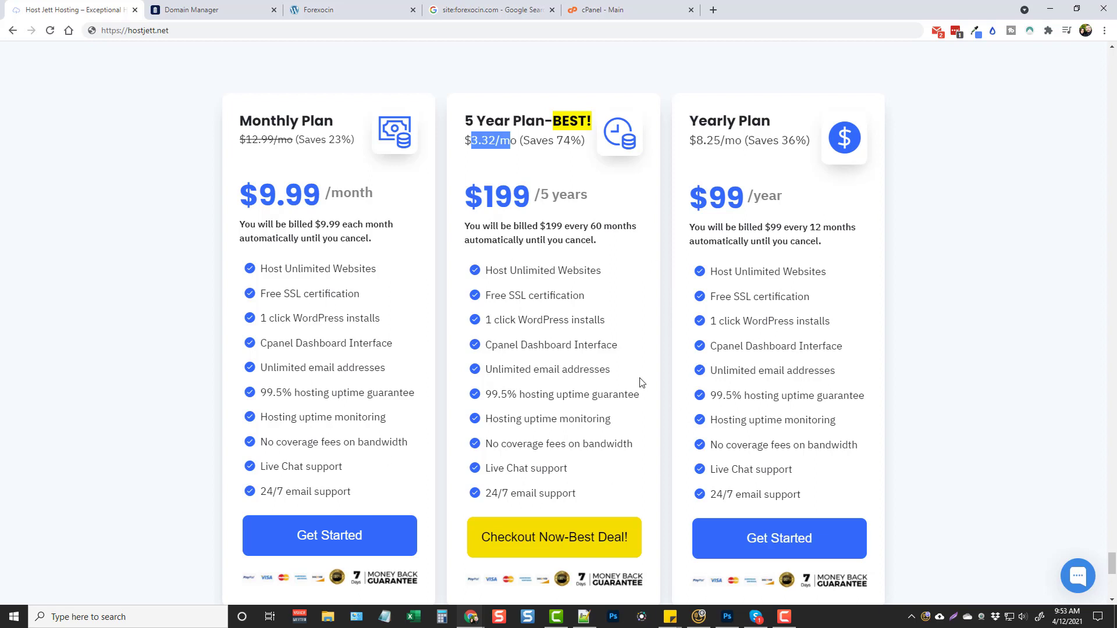
mouse_move(146, 48)
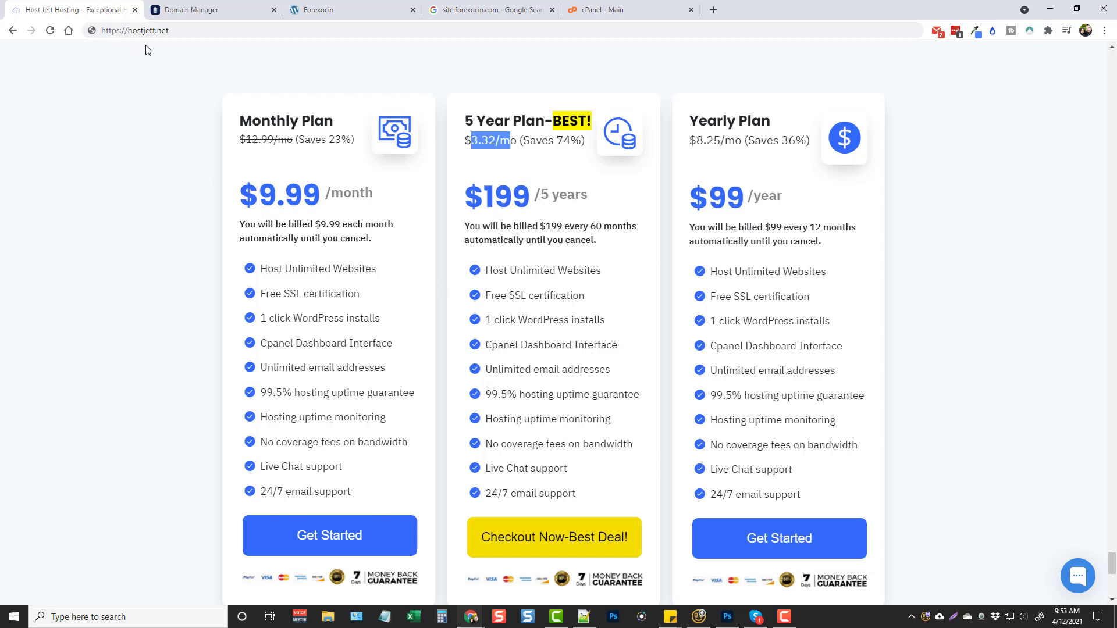
mouse_move(171, 97)
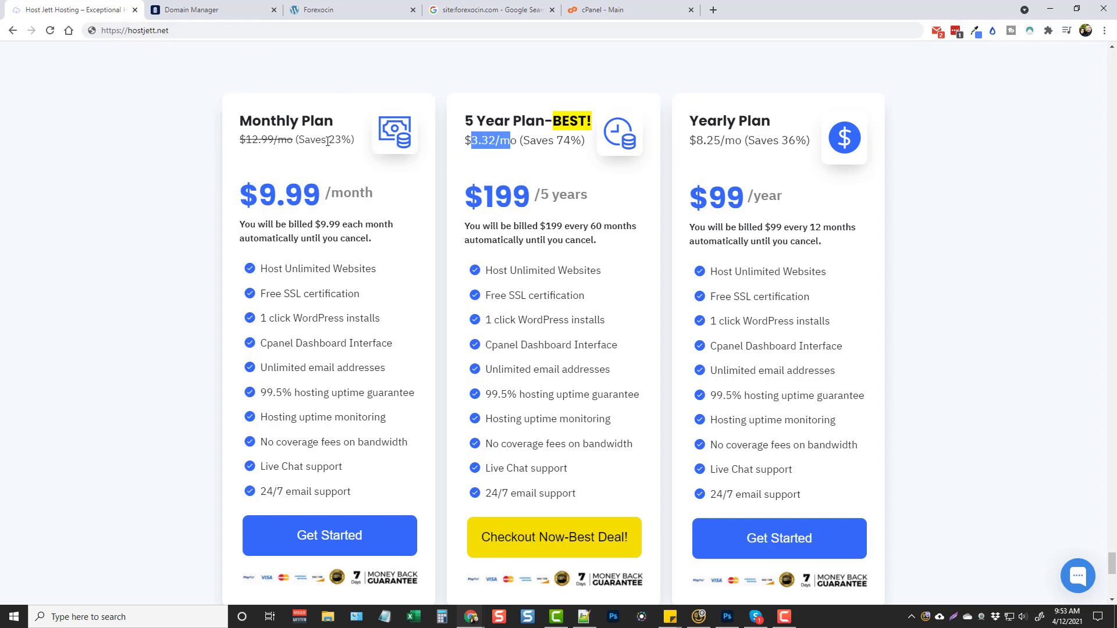
Switch to the NameSilo Domain Manager listing forexocin.com with HostJett nameservers.
click(202, 11)
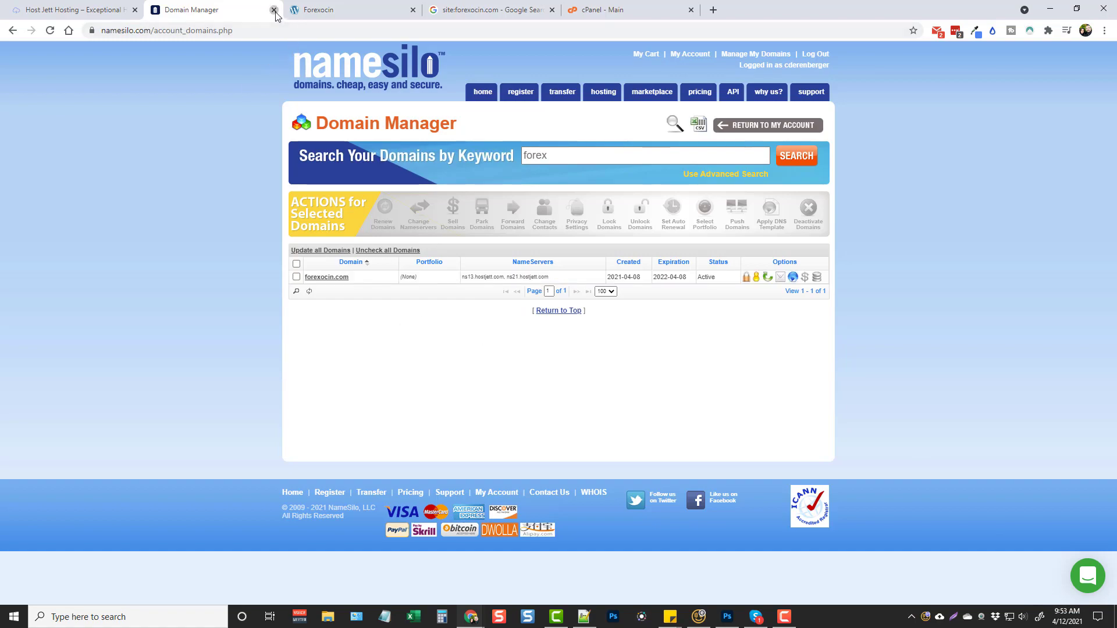
Close the Domain Manager tab and scroll the Forexocin homepage toward its recent posts.
click(274, 9)
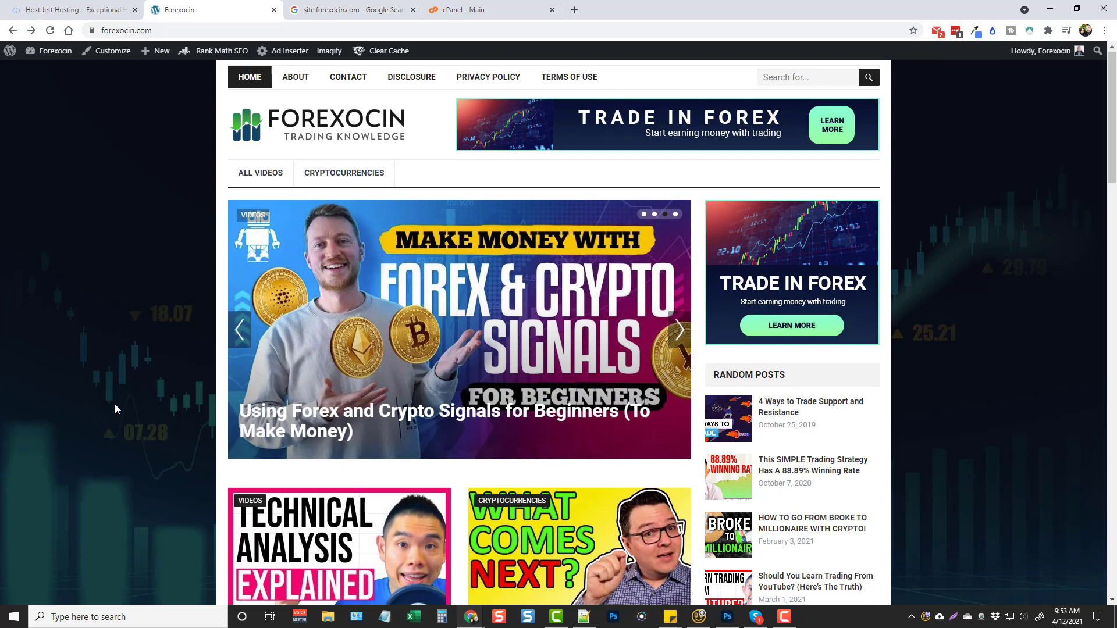
scroll(down, 3)
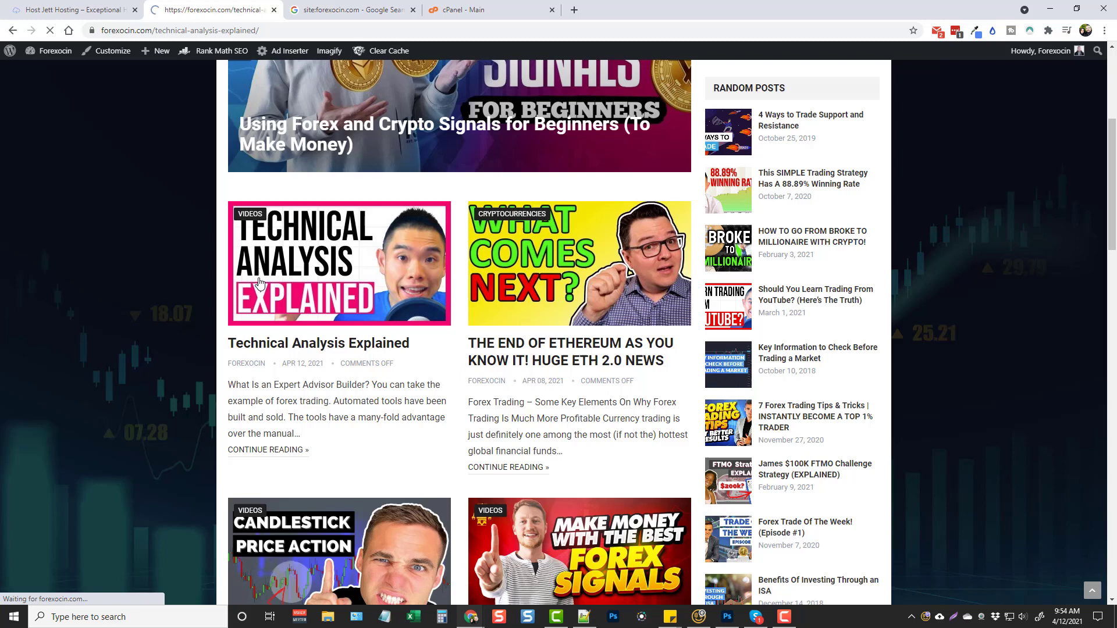
Read through the Technical Analysis Explained post, then return home via the Forexocin logo.
click(338, 264)
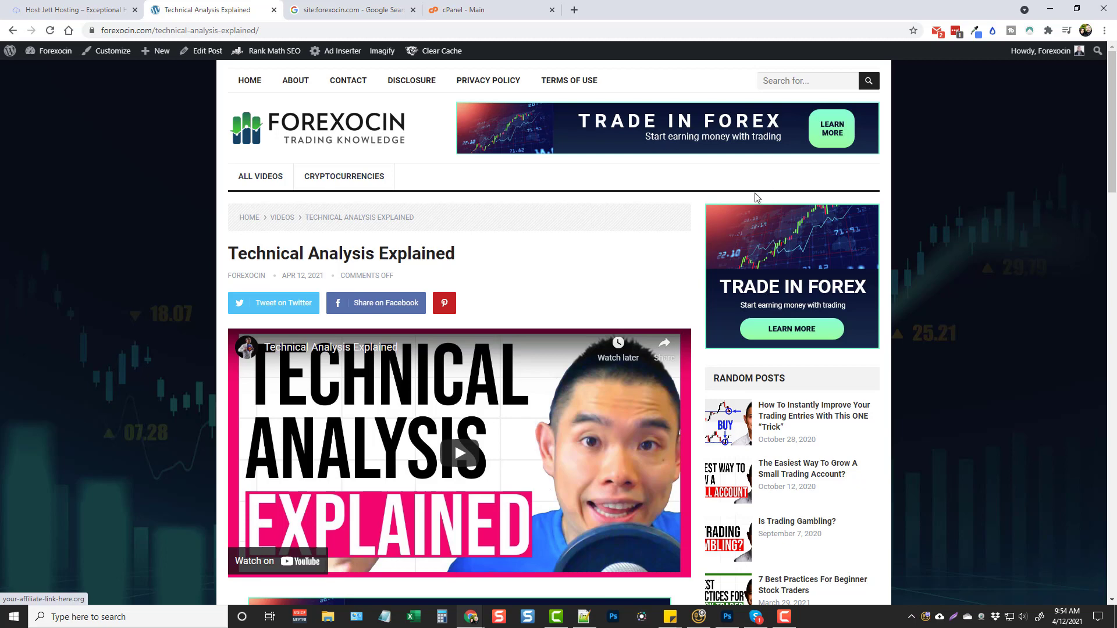
mouse_move(734, 140)
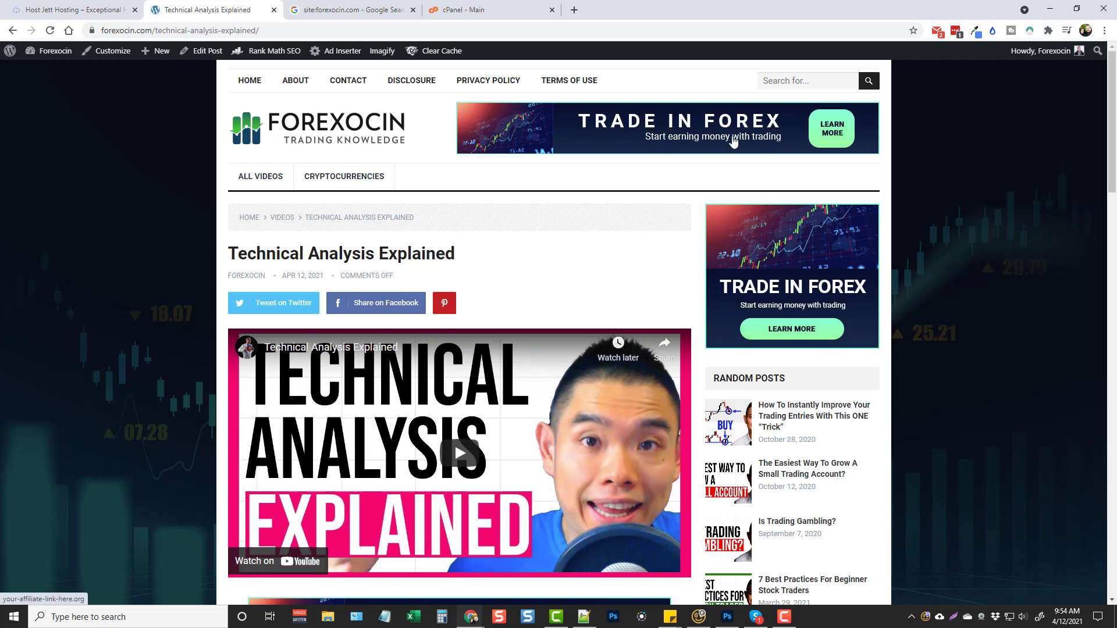
mouse_move(543, 165)
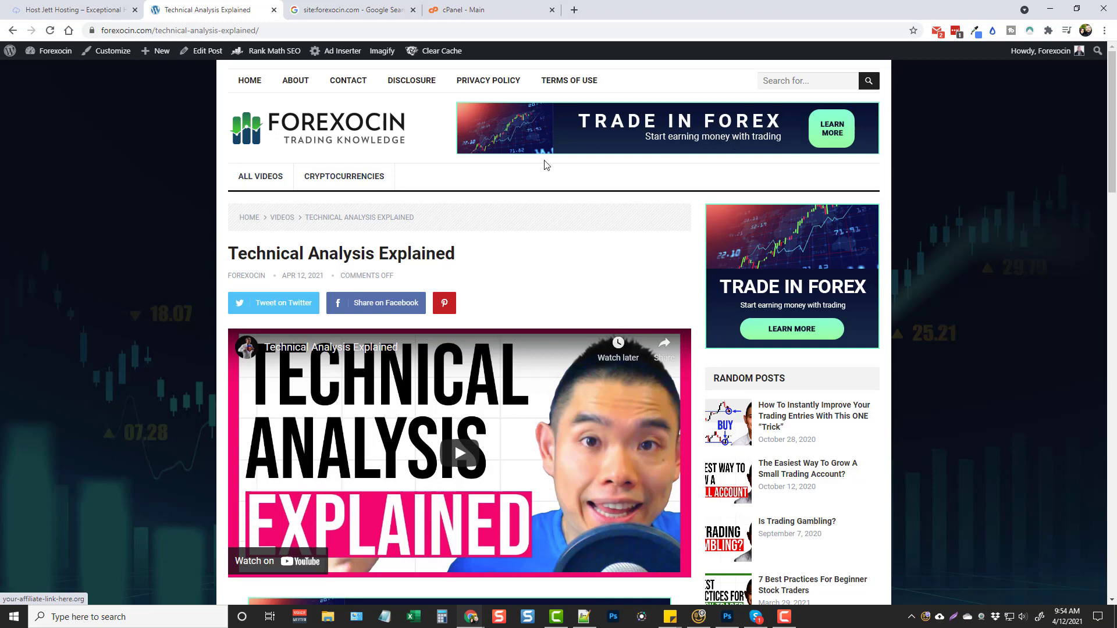
scroll(down, 3)
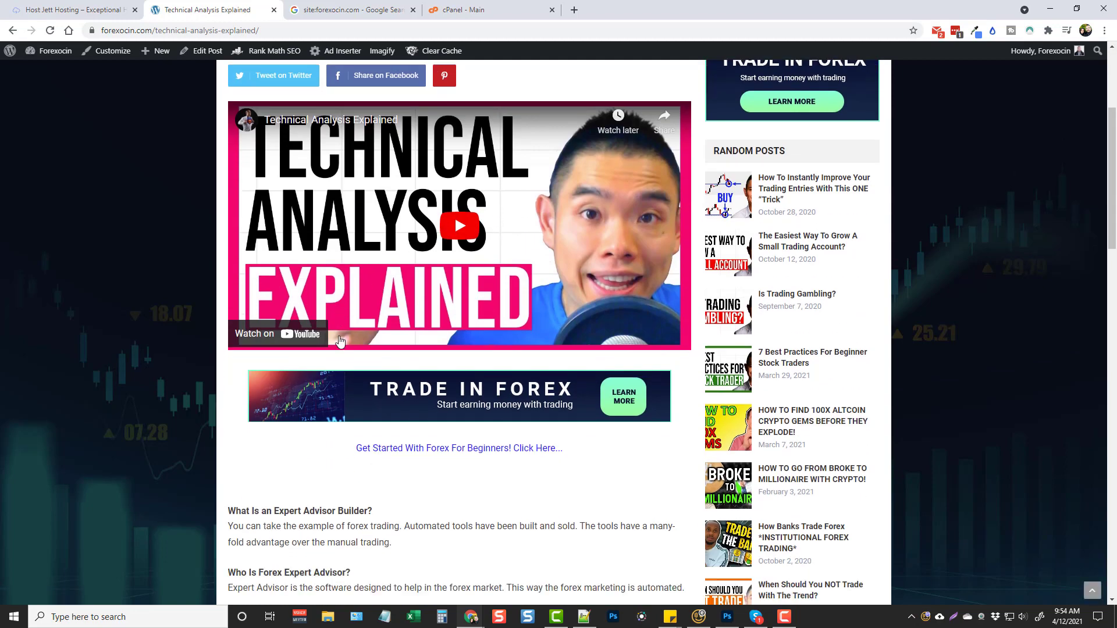
scroll(down, 3)
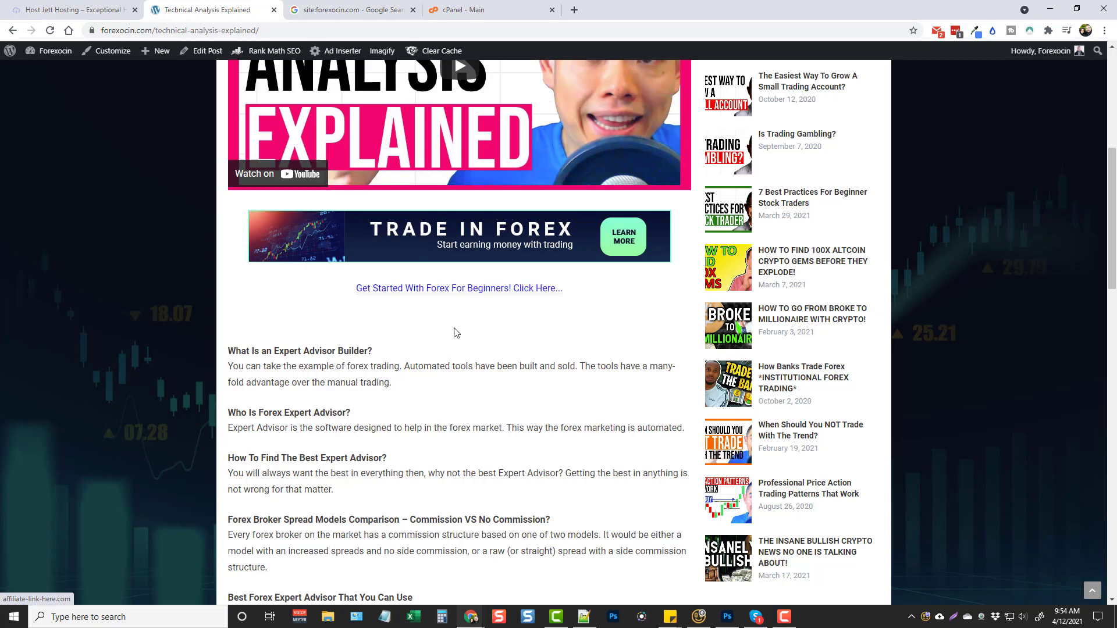
scroll(down, 3)
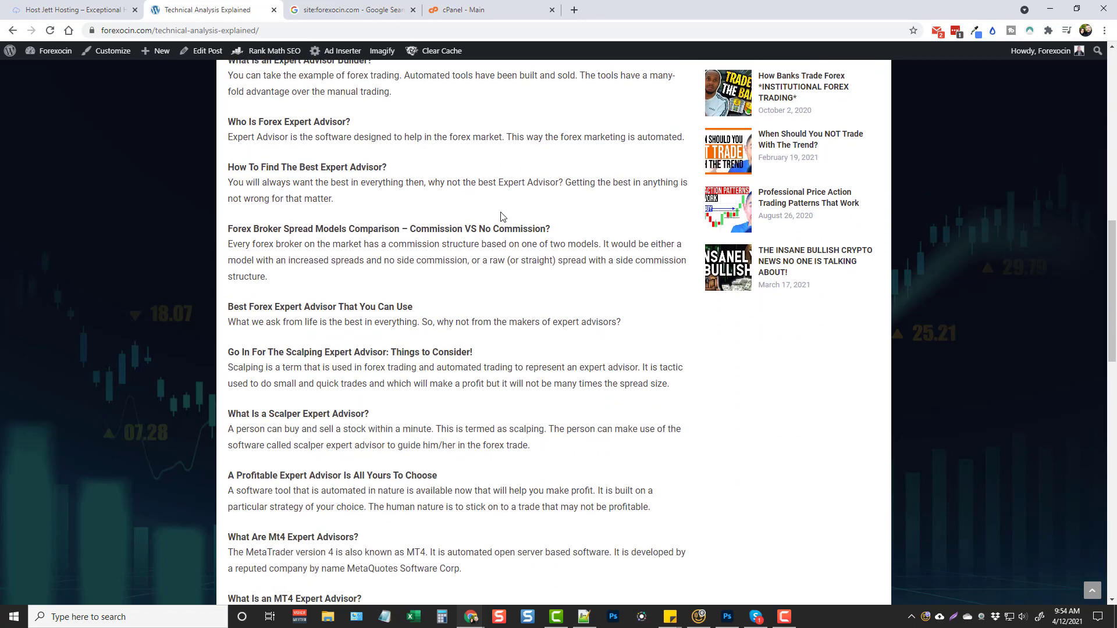
scroll(down, 3)
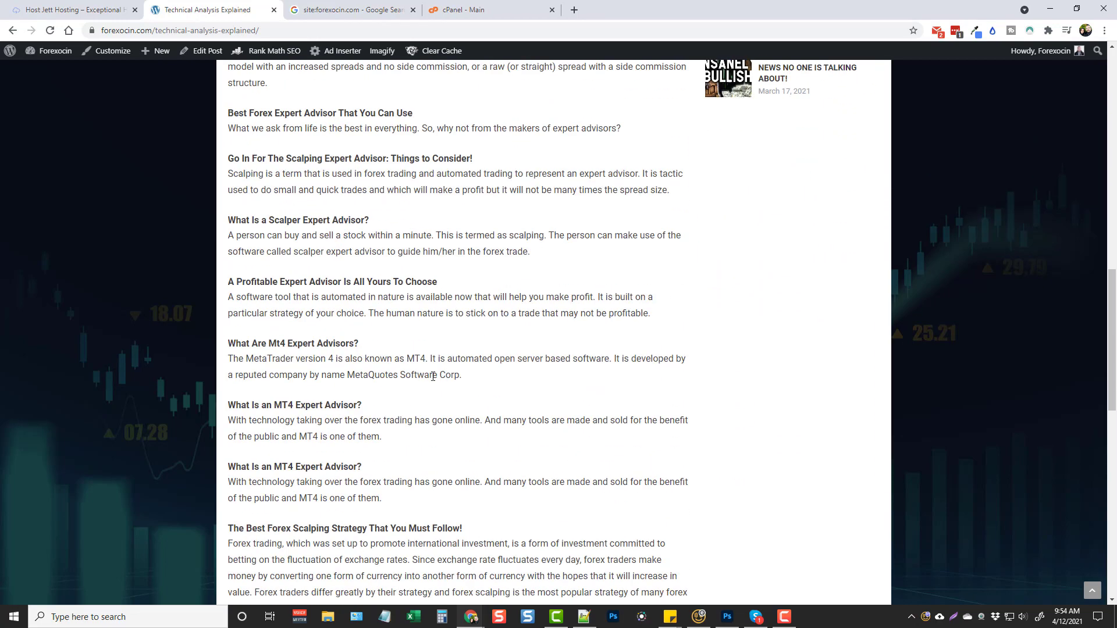
scroll(up, 3)
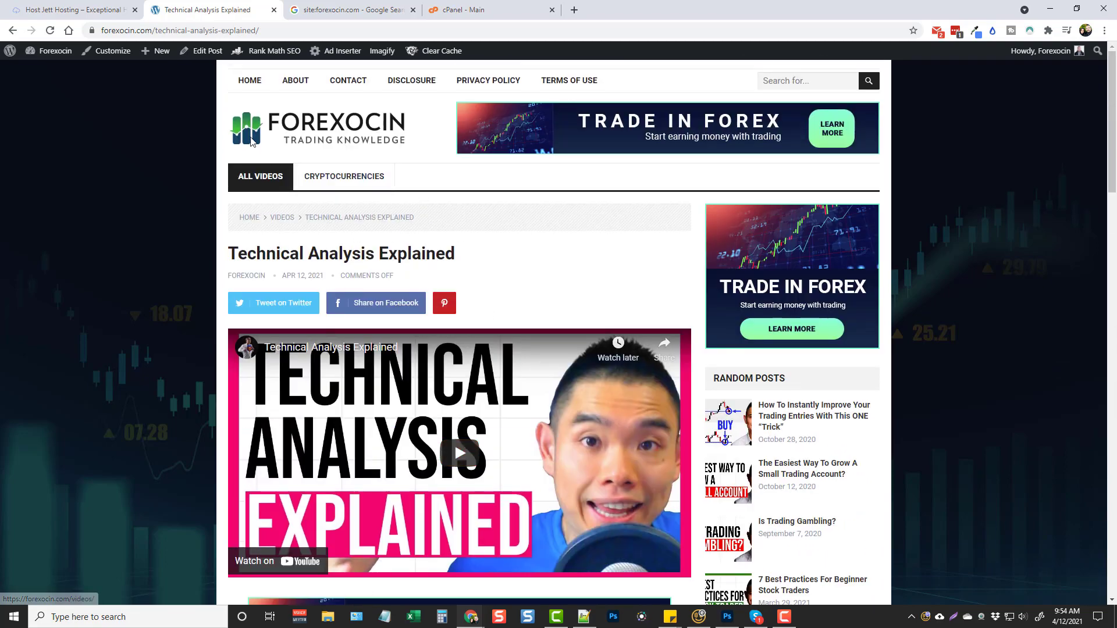
click(249, 80)
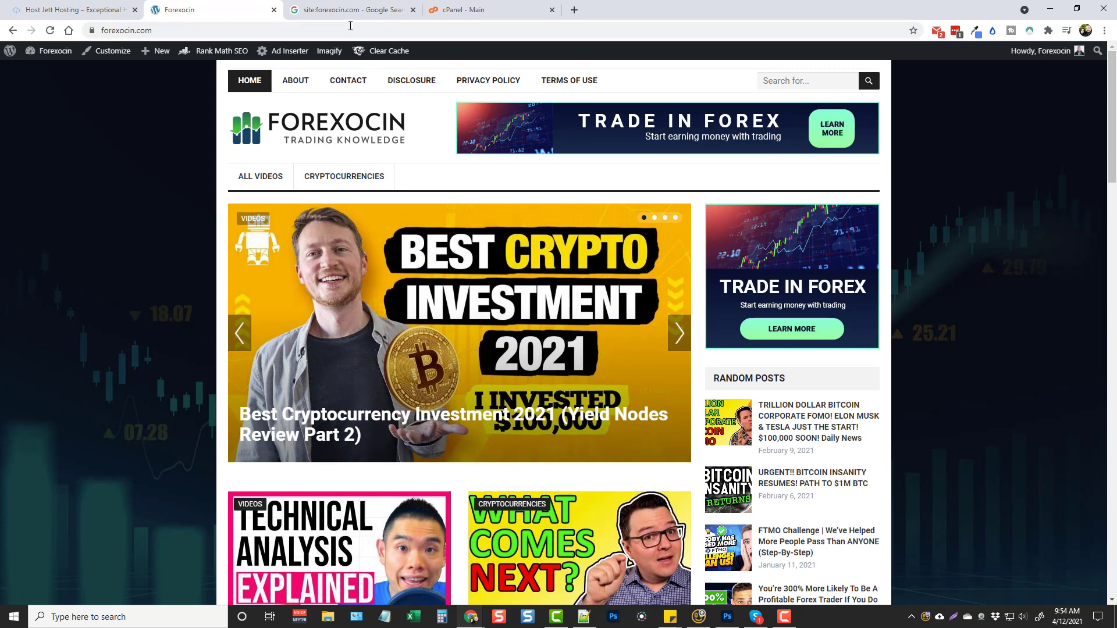
Show the Google results for site:forexocin.com with about 278 indexed pages.
click(349, 11)
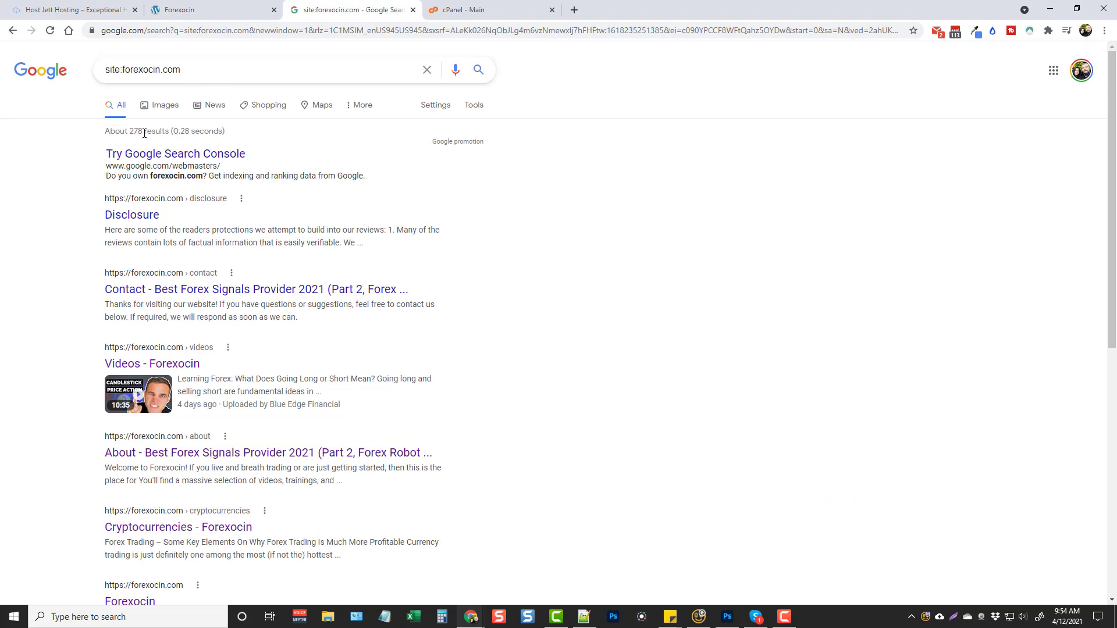
mouse_move(545, 316)
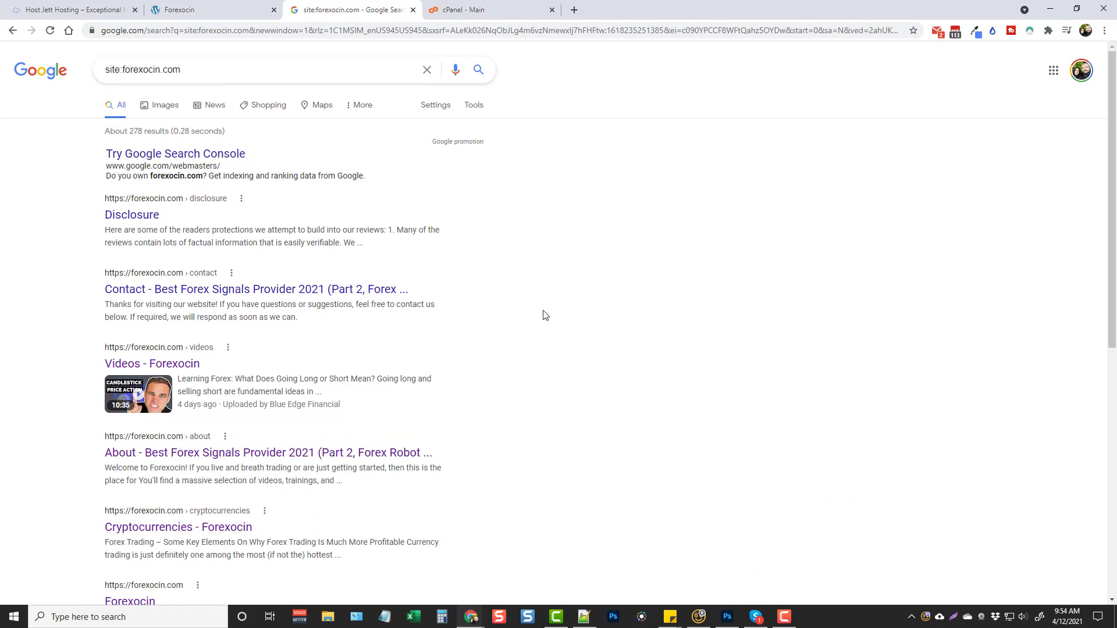
mouse_move(243, 105)
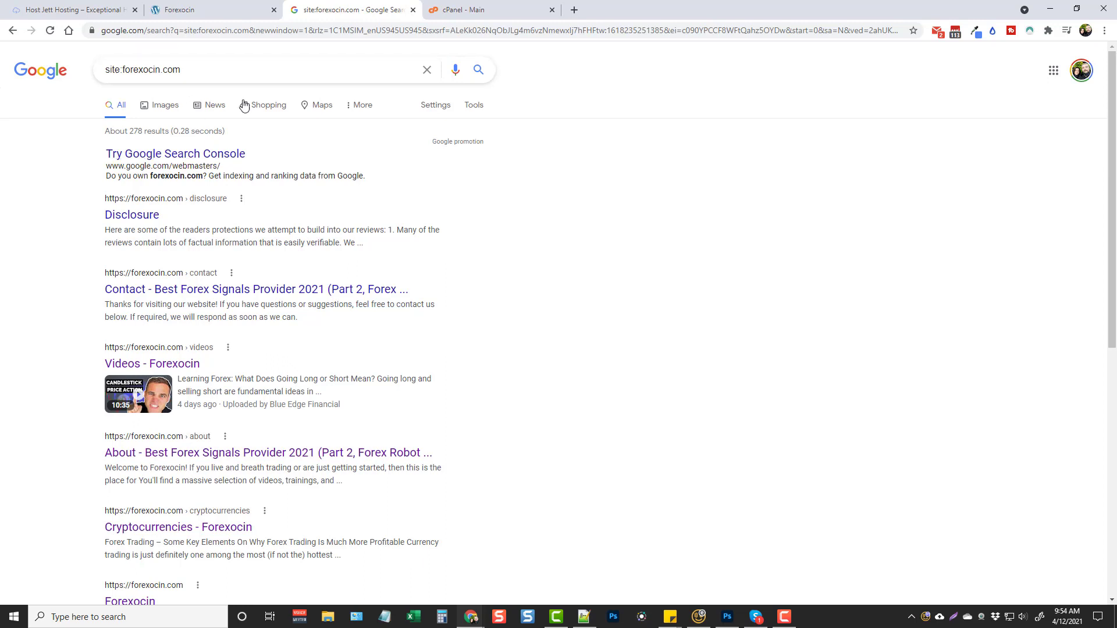
mouse_move(534, 316)
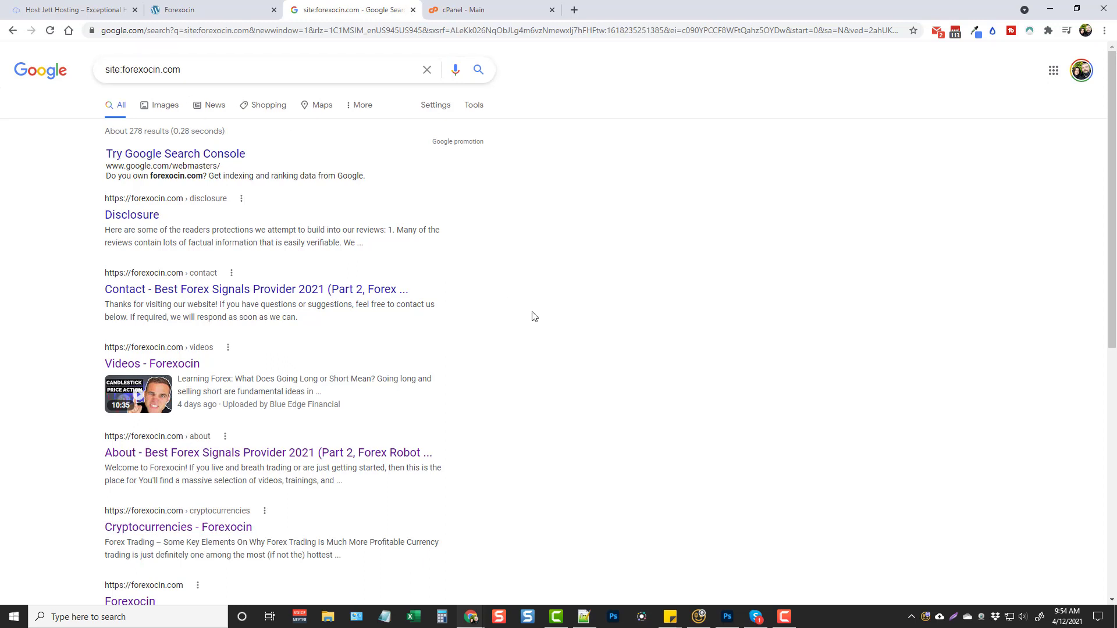
mouse_move(567, 342)
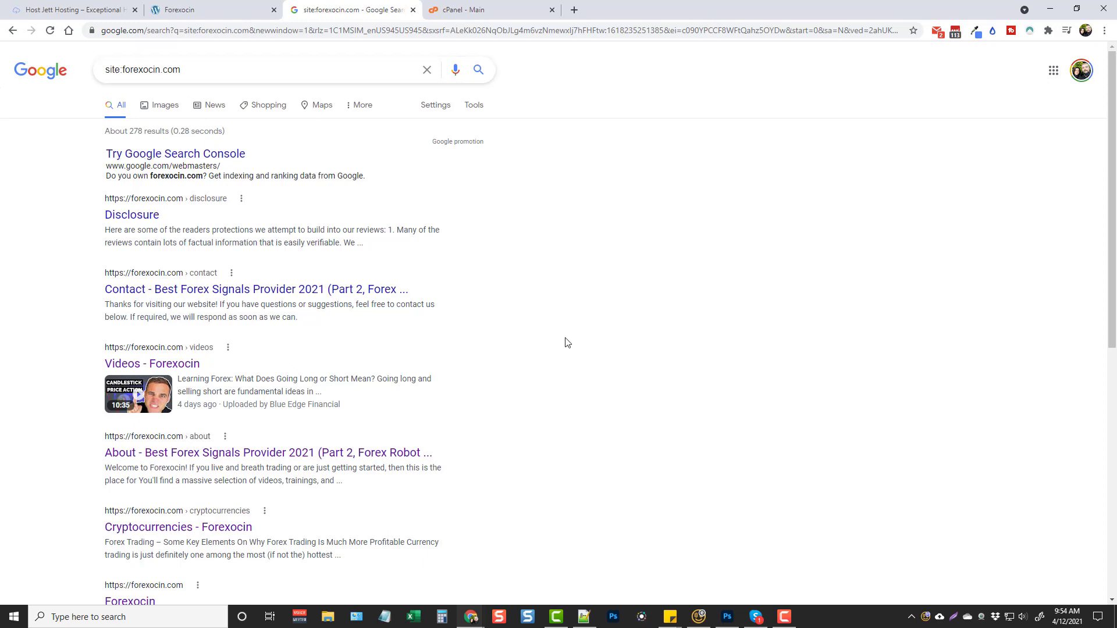
mouse_move(452, 285)
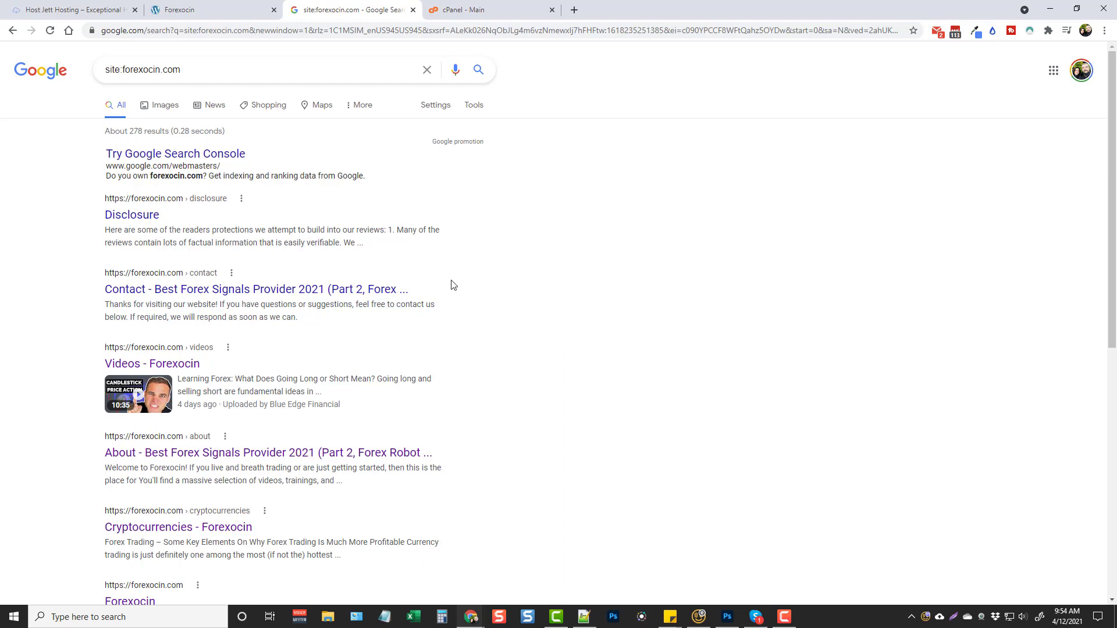
mouse_move(499, 363)
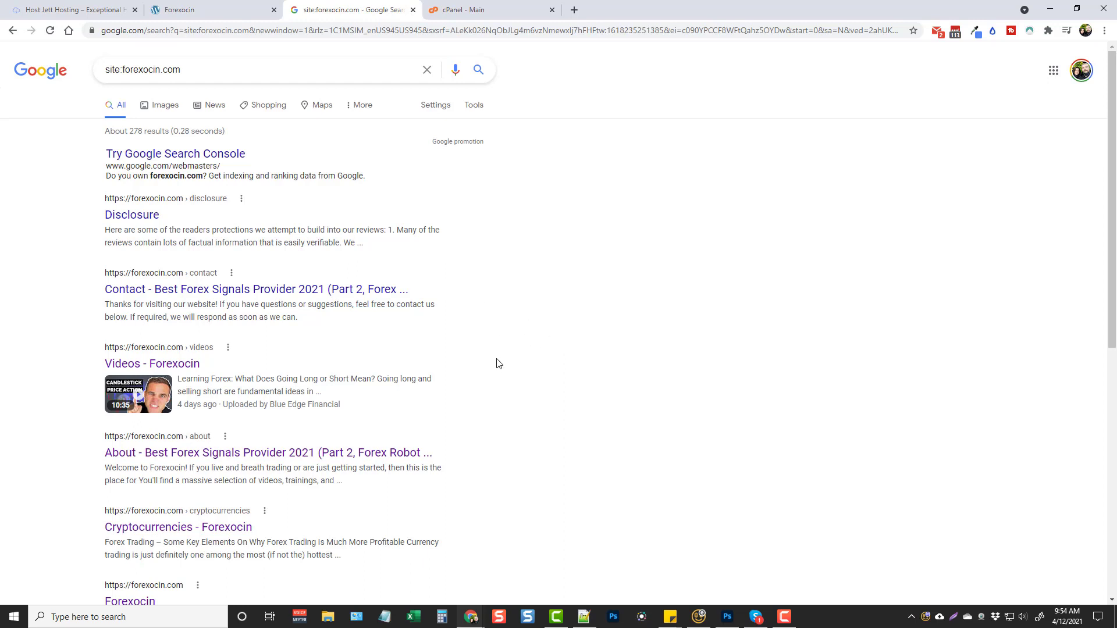
mouse_move(530, 330)
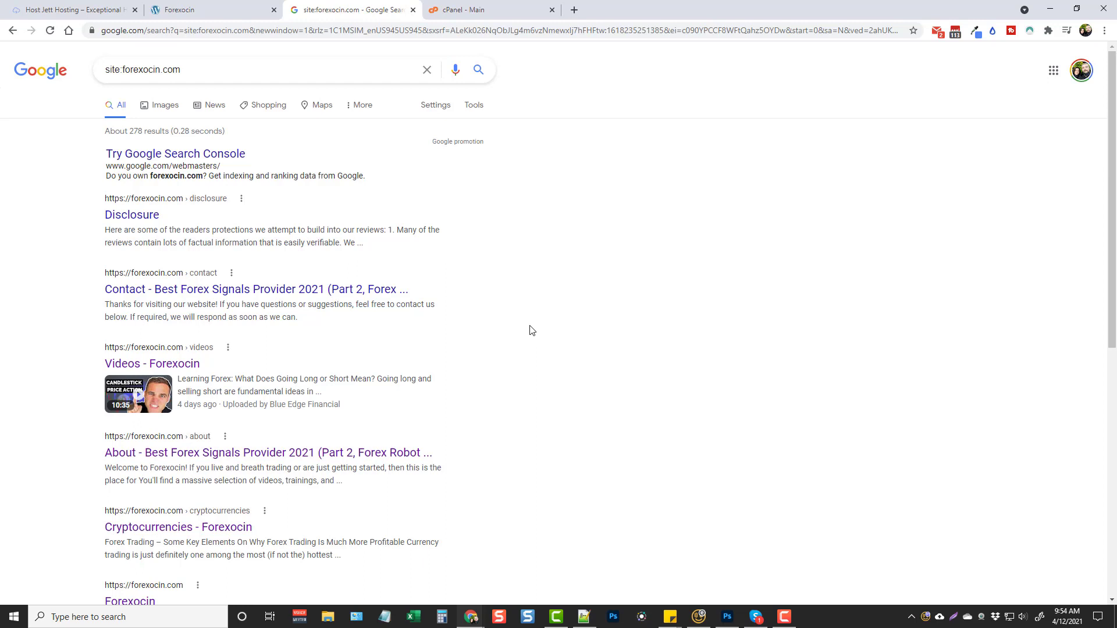
mouse_move(517, 55)
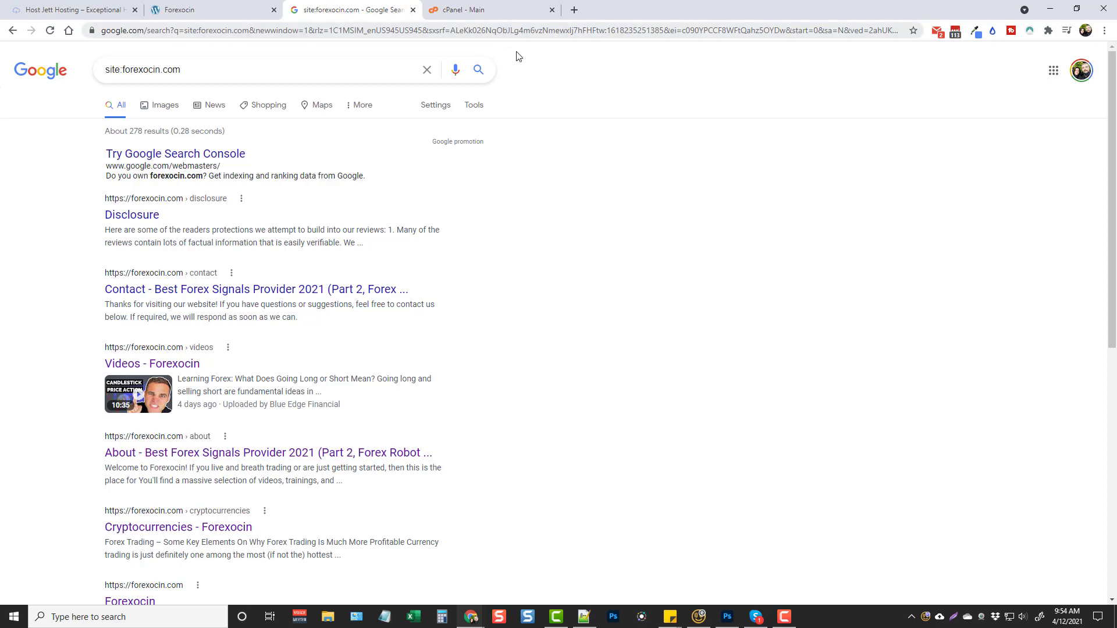
mouse_move(463, 9)
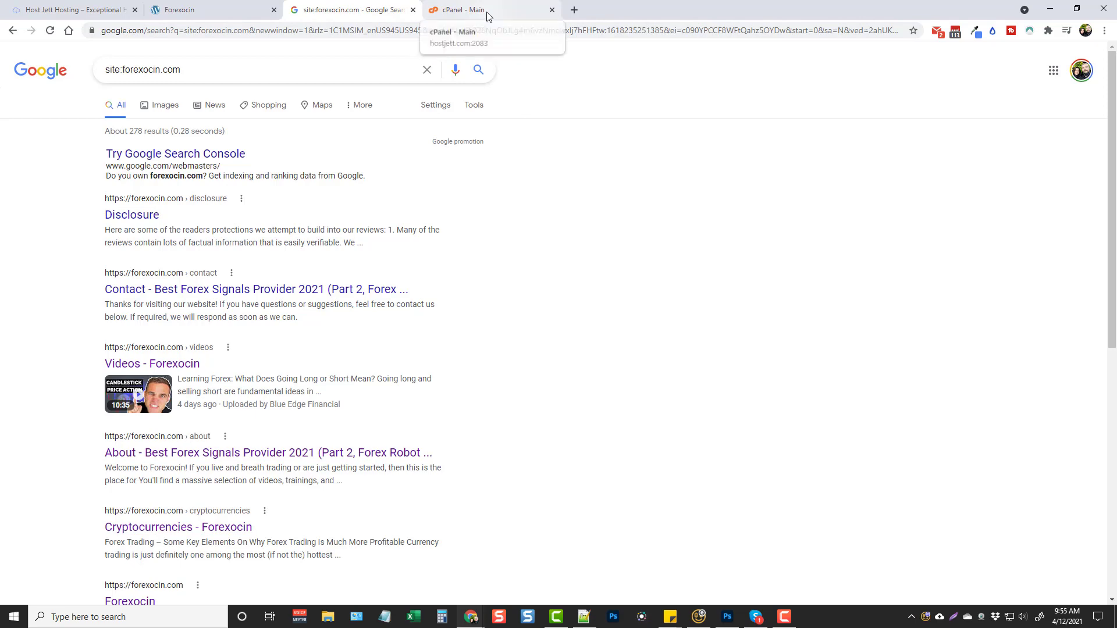
Switch to the cPanel - Main tab showing the forexocin account's hosting dashboard.
click(474, 9)
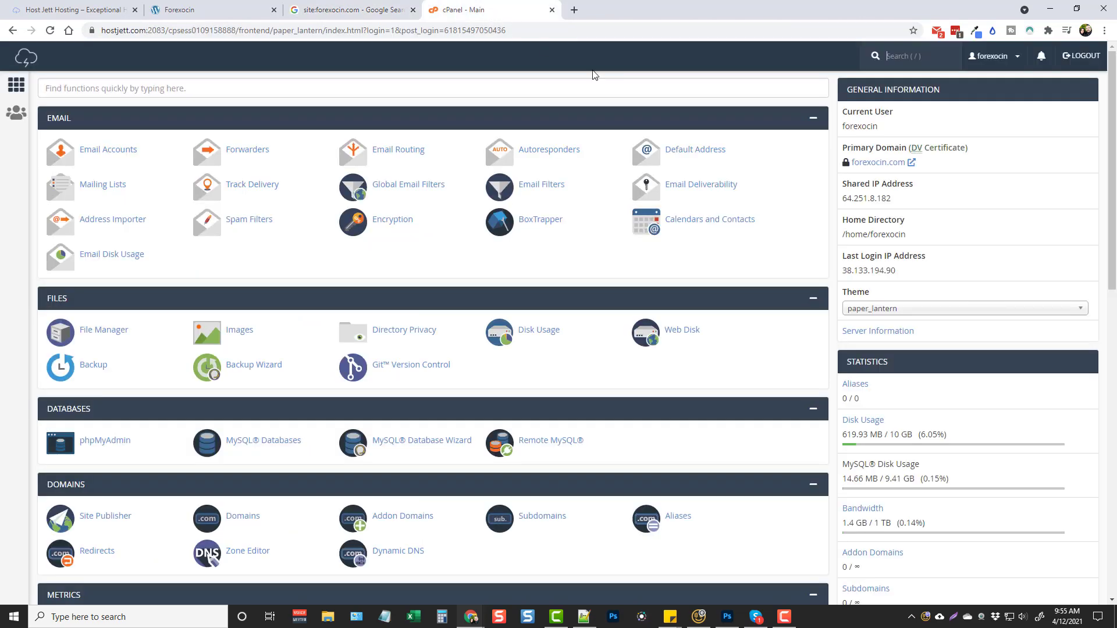
mouse_move(823, 302)
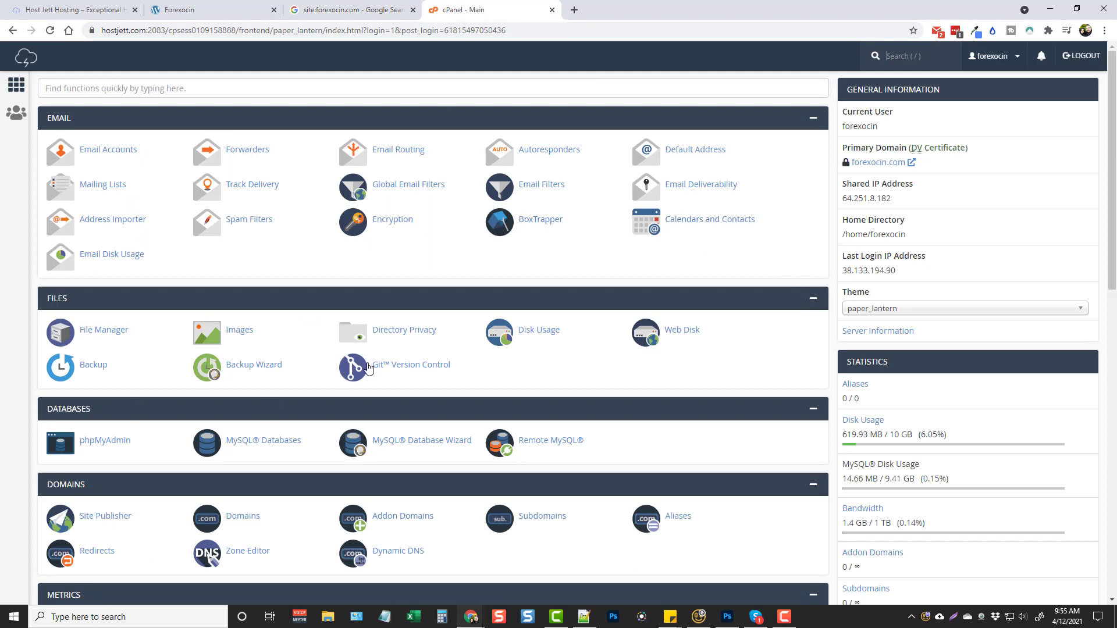
mouse_move(15, 279)
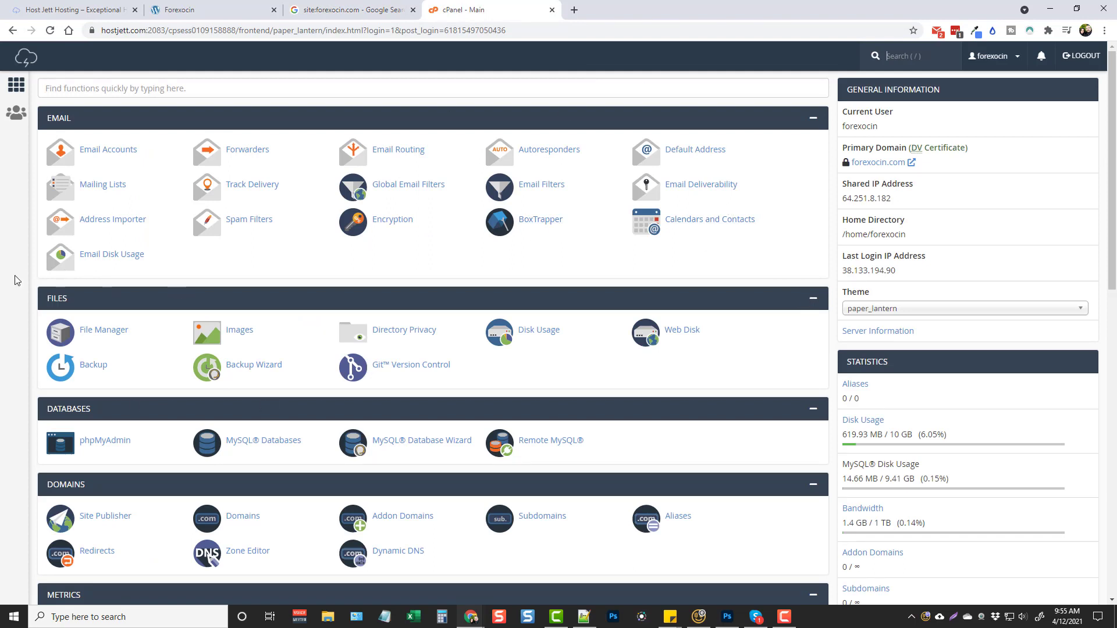
mouse_move(977, 430)
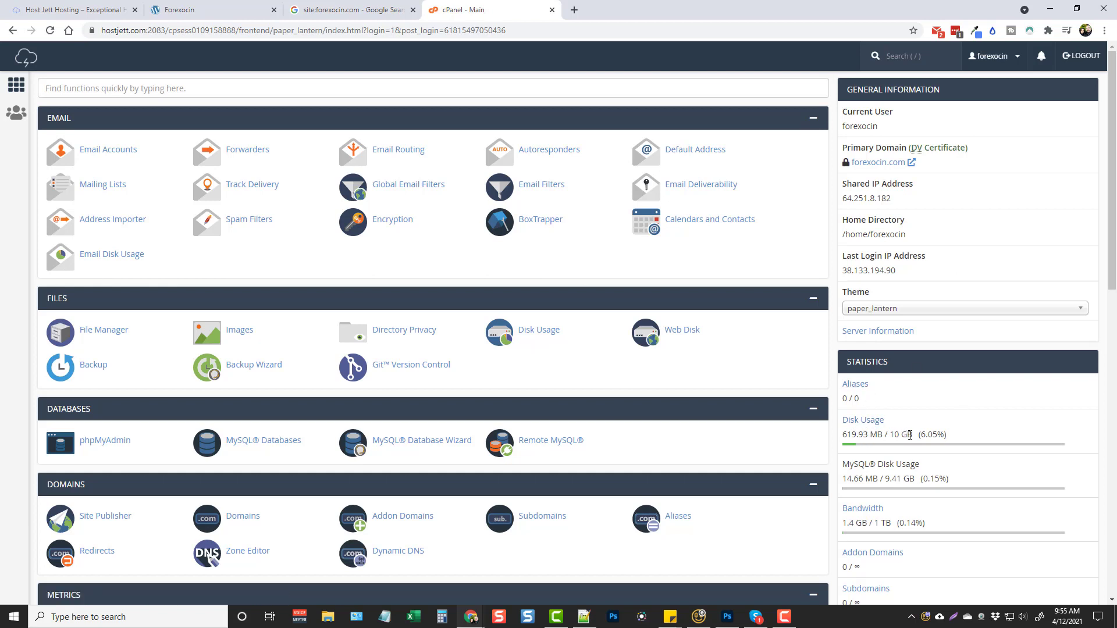
mouse_move(1102, 436)
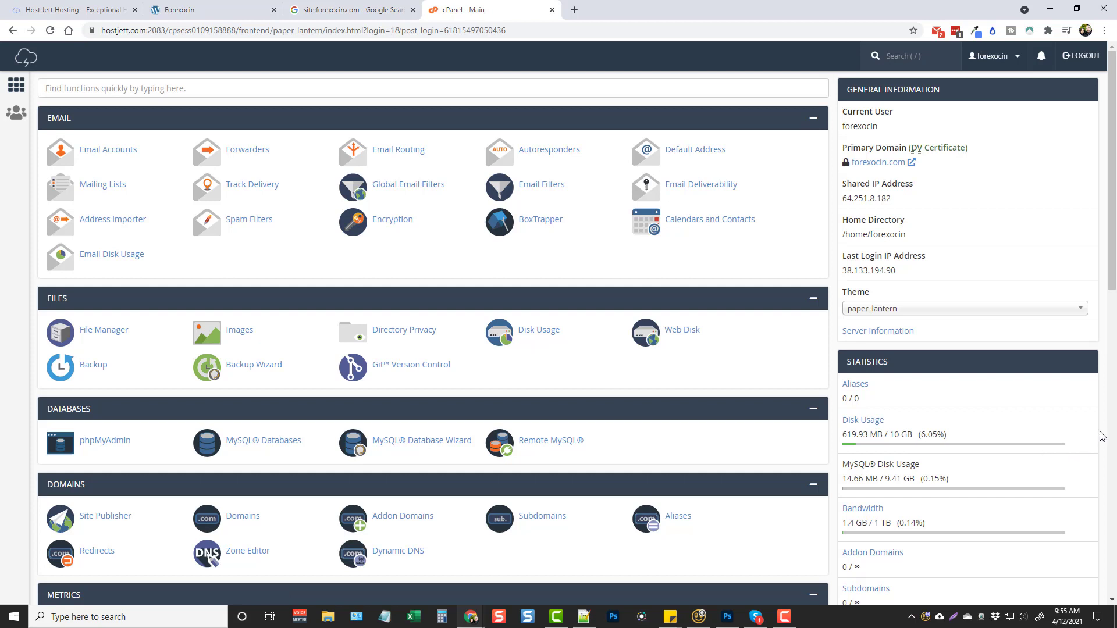
mouse_move(1018, 436)
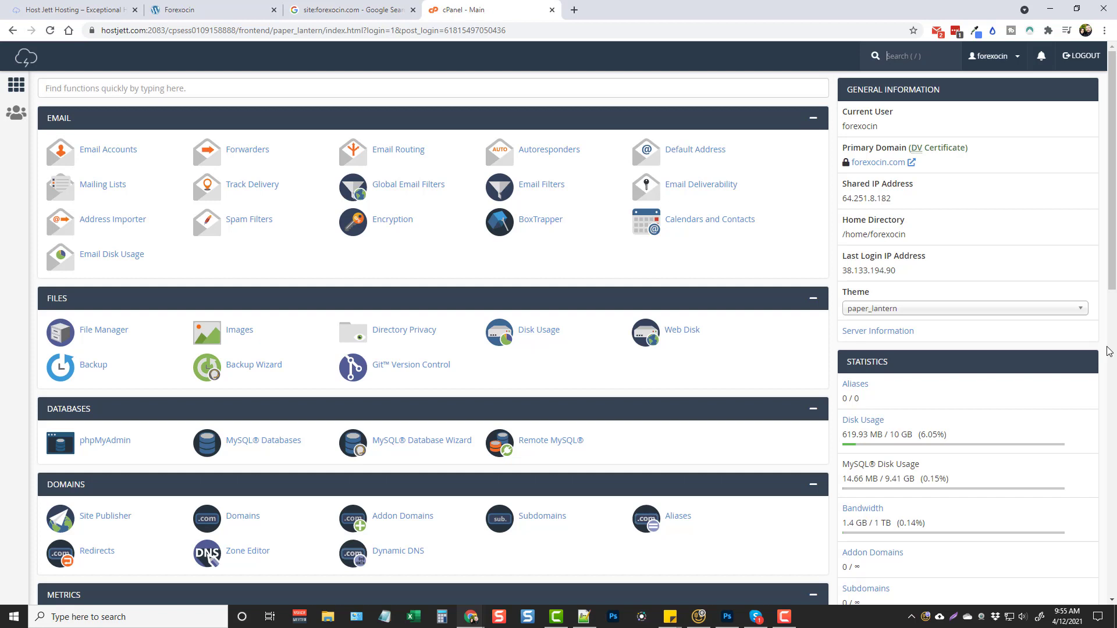
mouse_move(399, 149)
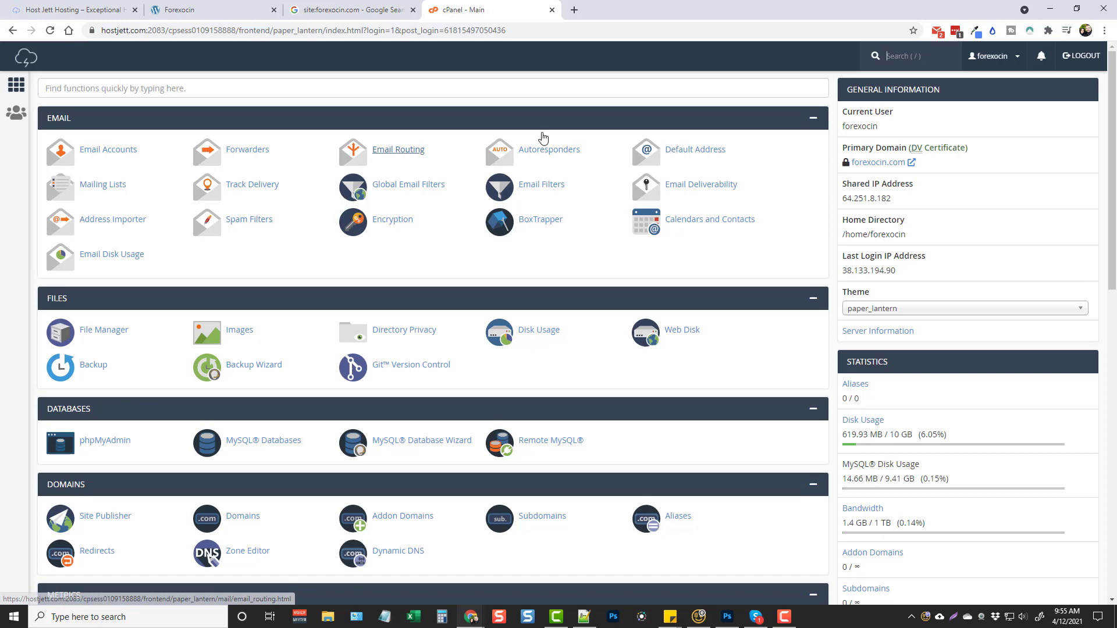
scroll(down, 3)
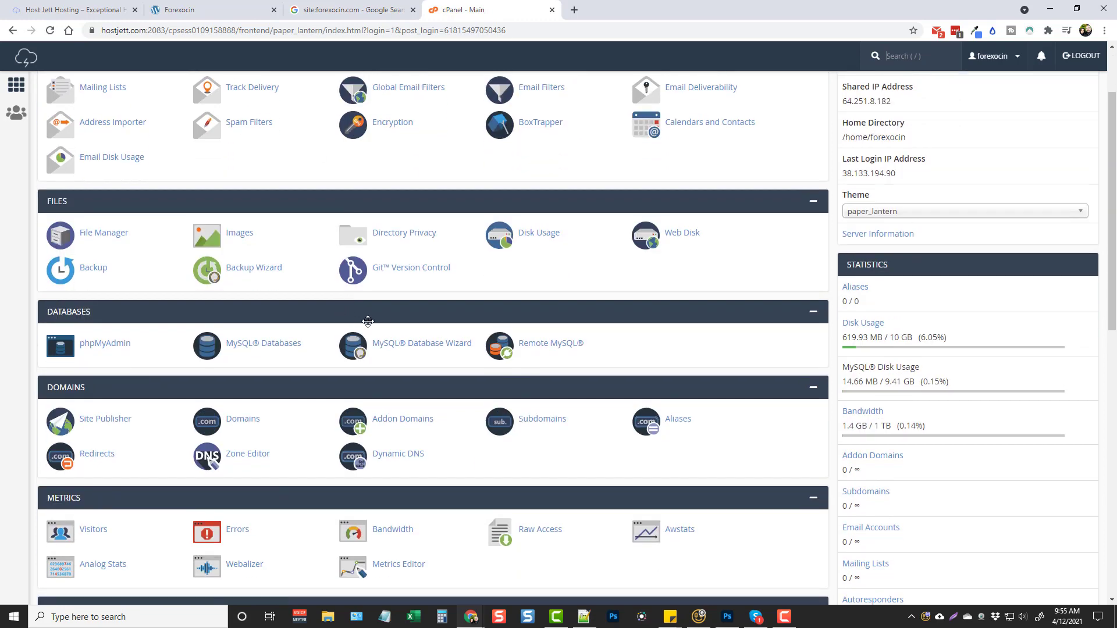
scroll(down, 3)
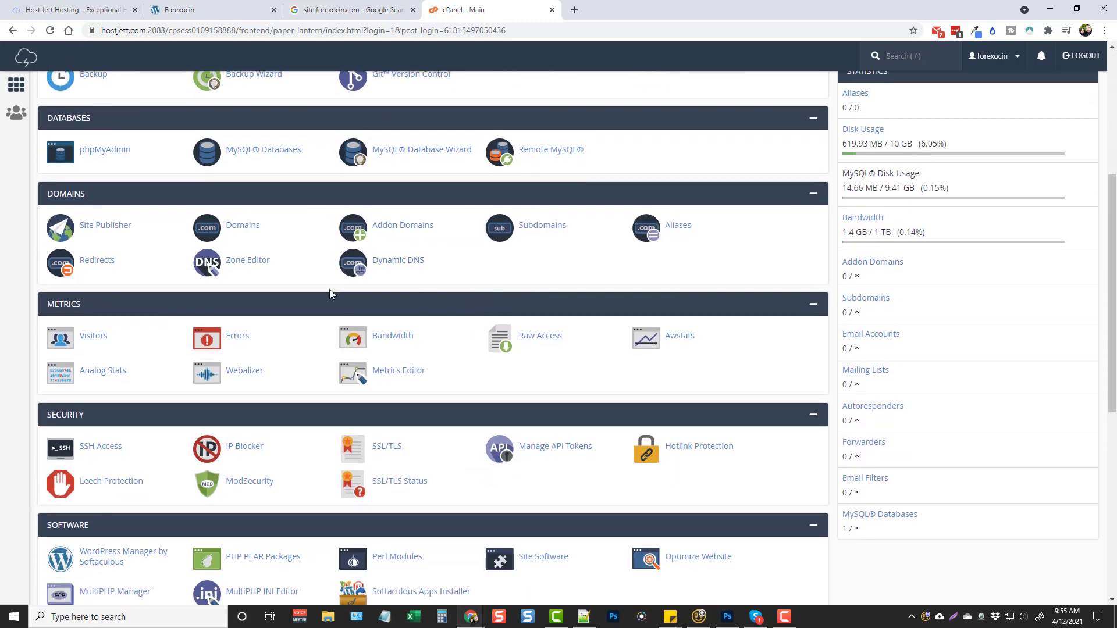
mouse_move(241, 228)
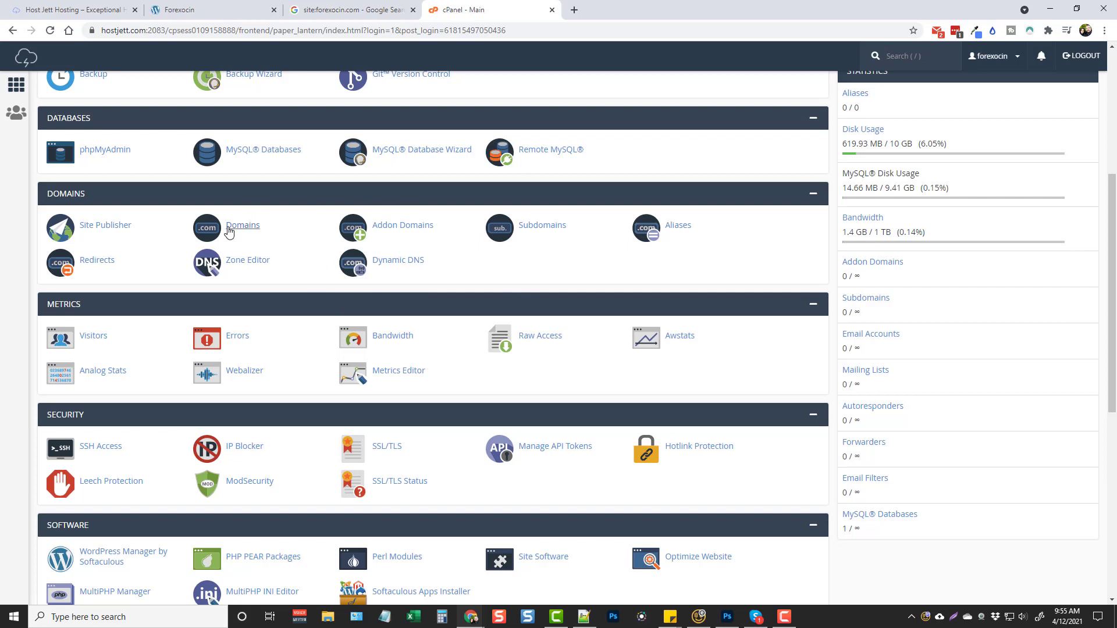
mouse_move(402, 224)
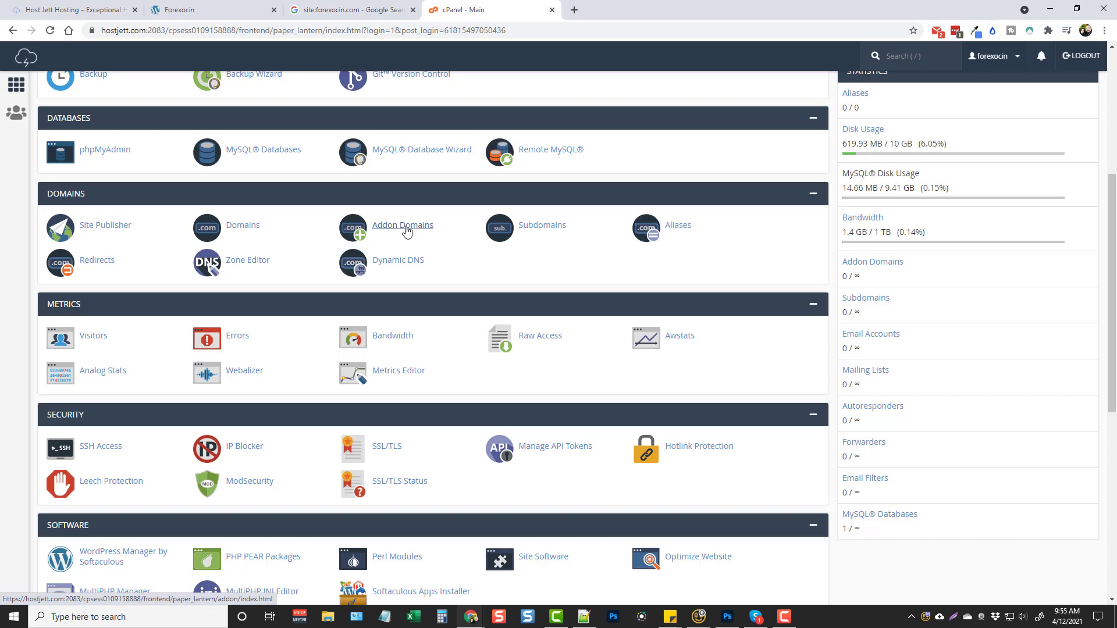
scroll(down, 3)
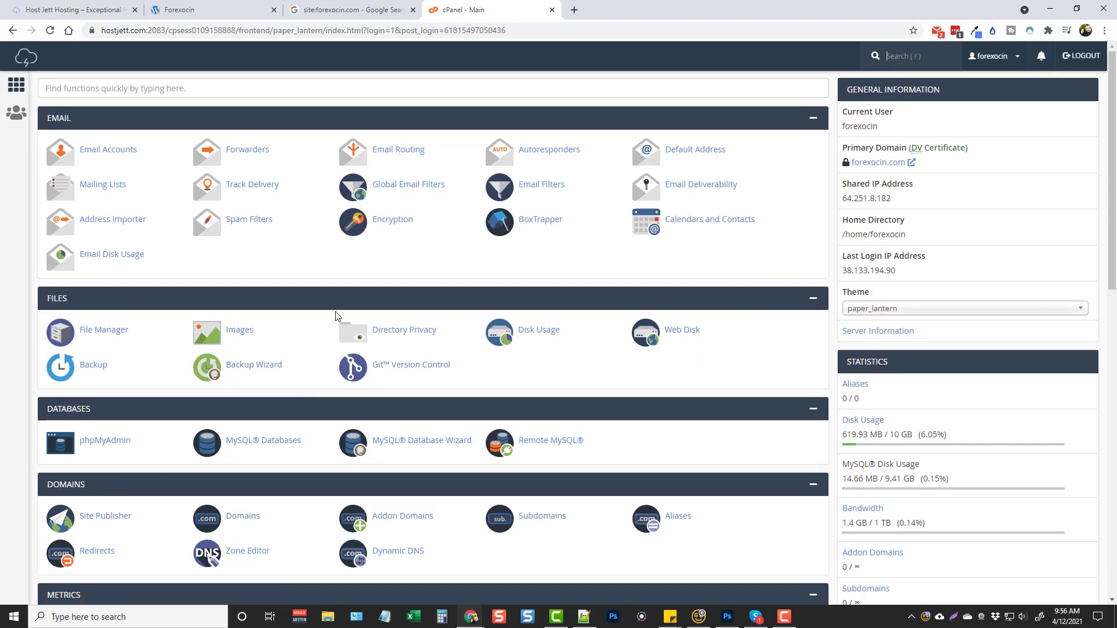
mouse_move(399, 149)
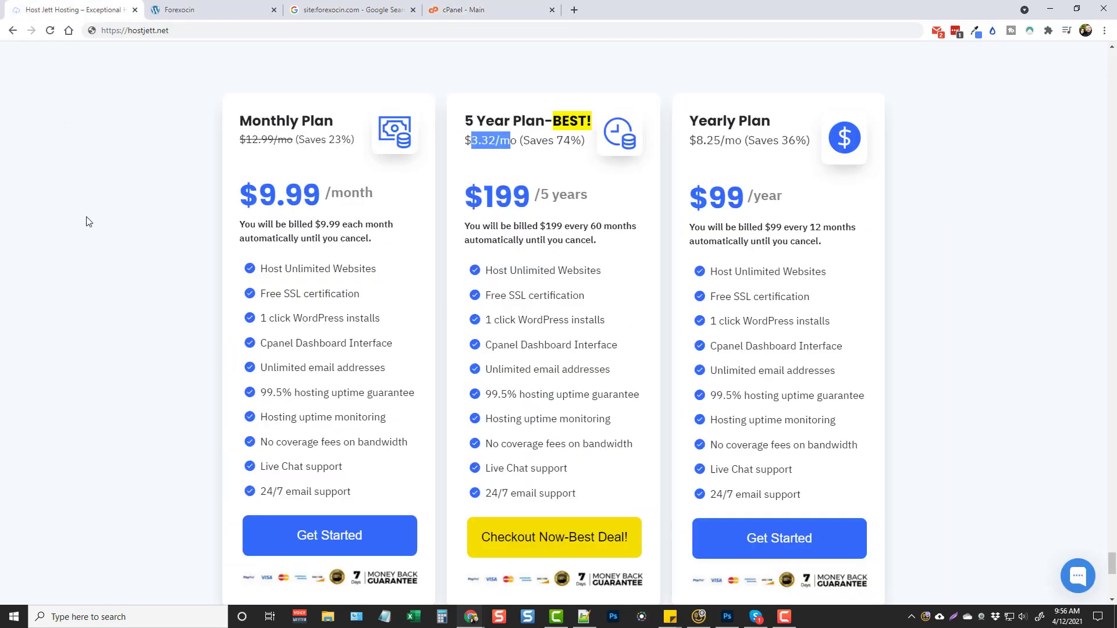
Scroll the HostJett sales page past the plan pricing to the limited-time offer and three simple steps.
scroll(down, 3)
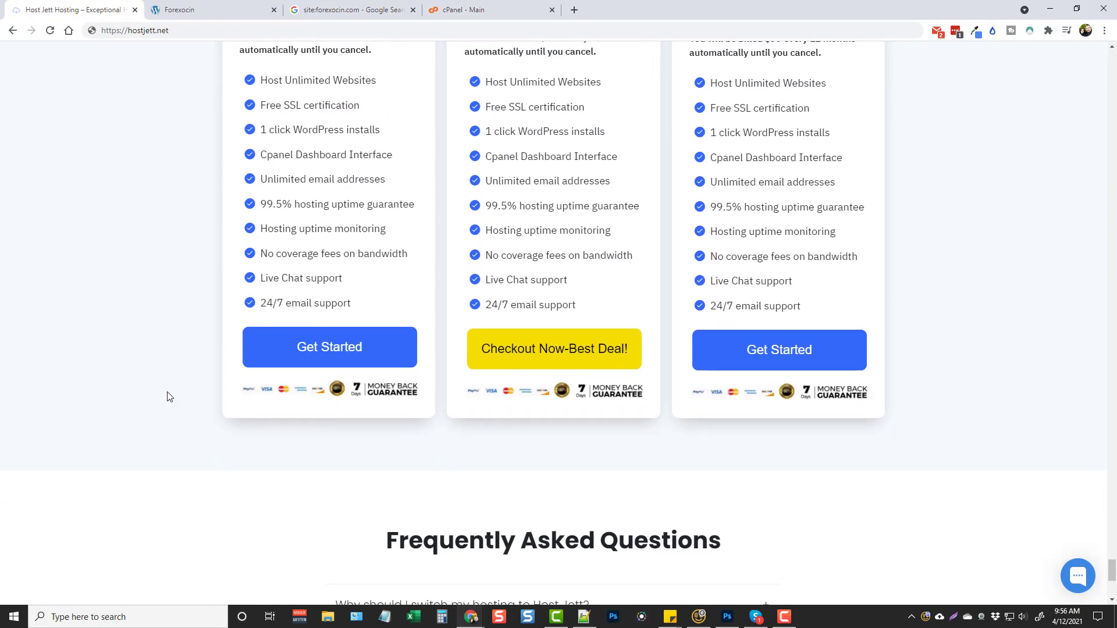
scroll(up, 3)
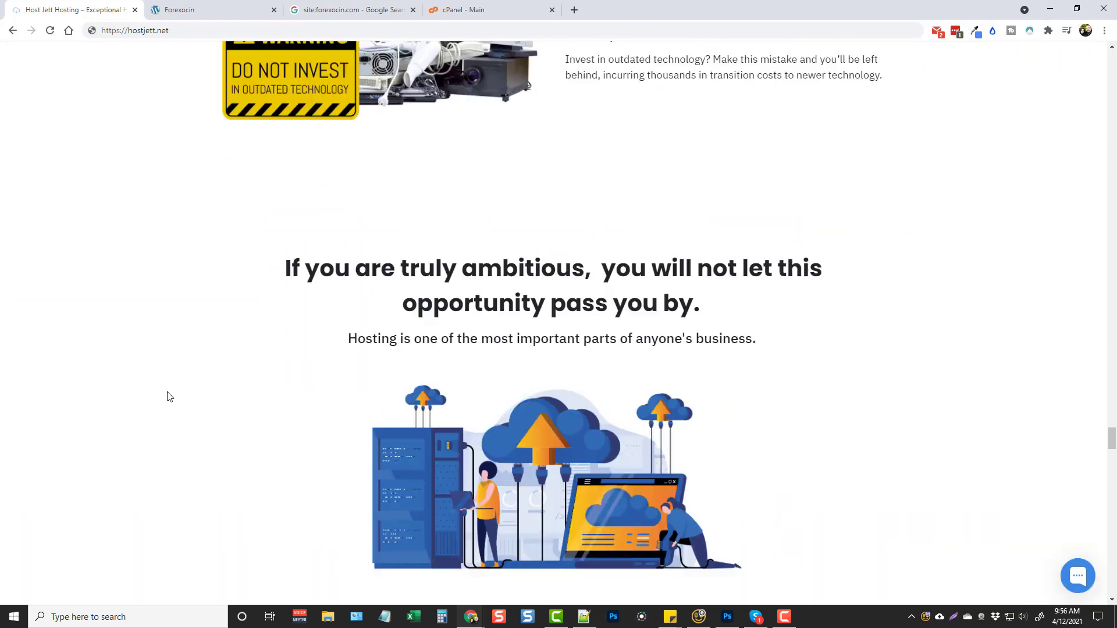
scroll(down, 3)
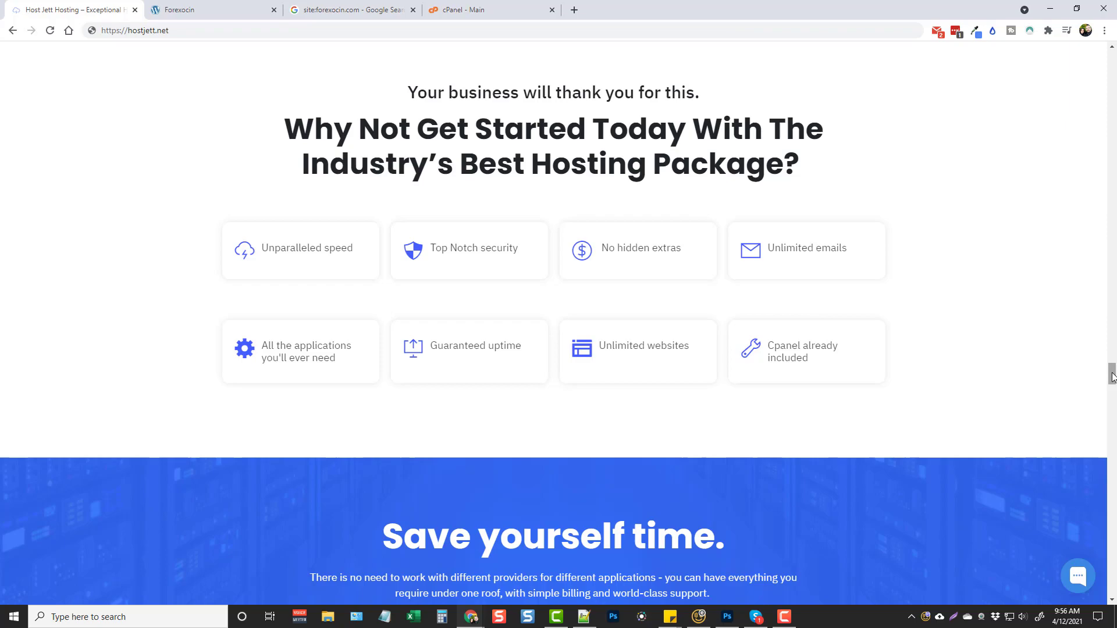
scroll(down, 3)
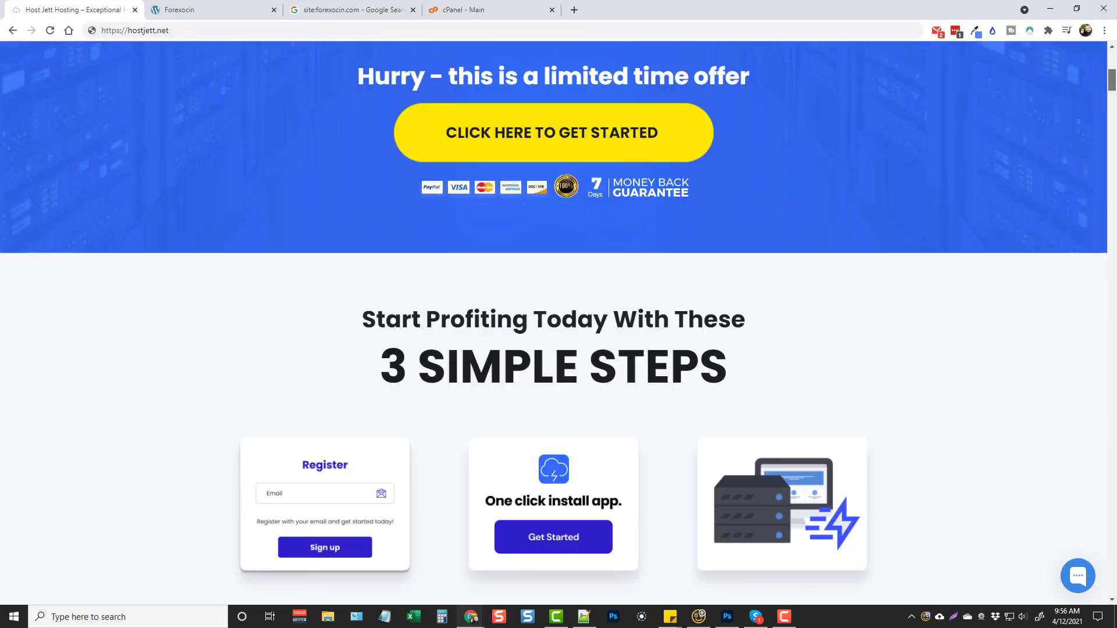